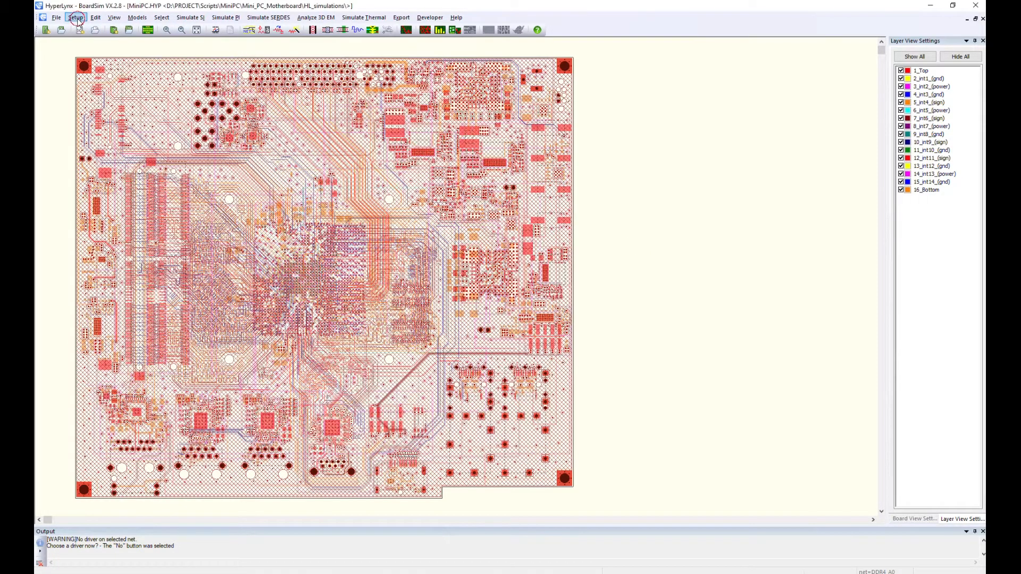
Review the board's layer stackup and power supply net settings.
click(74, 17)
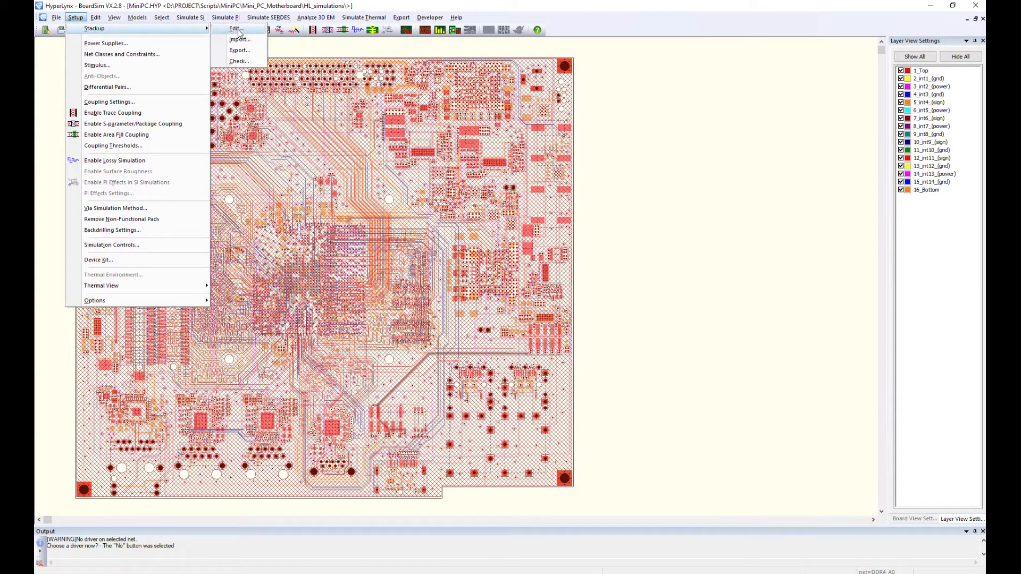
click(234, 28)
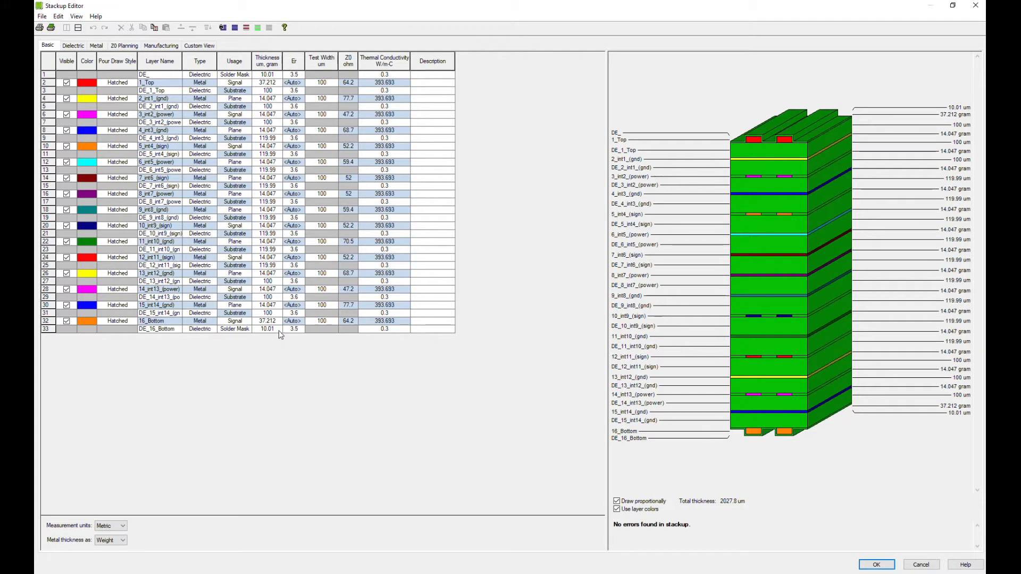
mouse_move(275, 84)
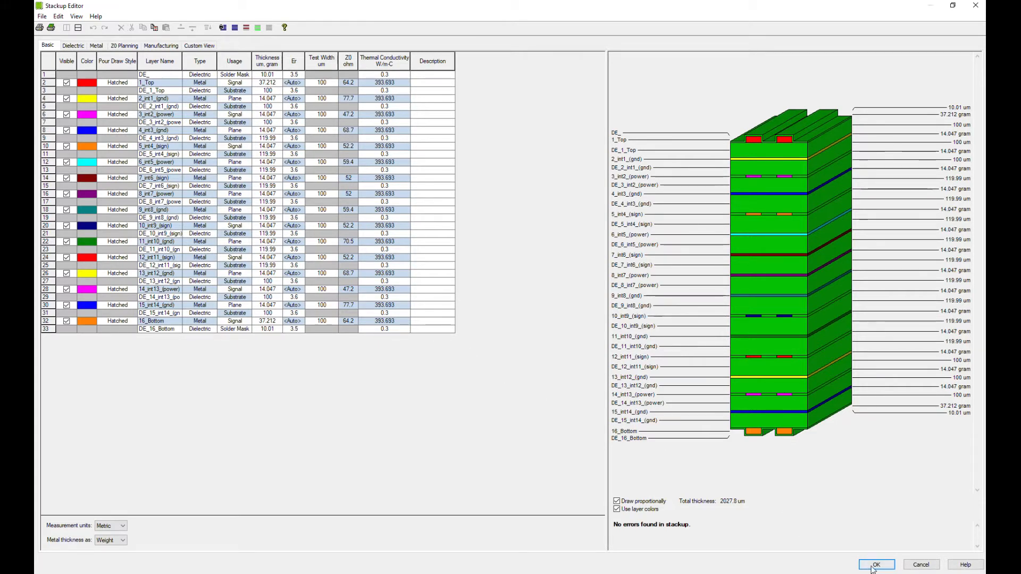
click(876, 565)
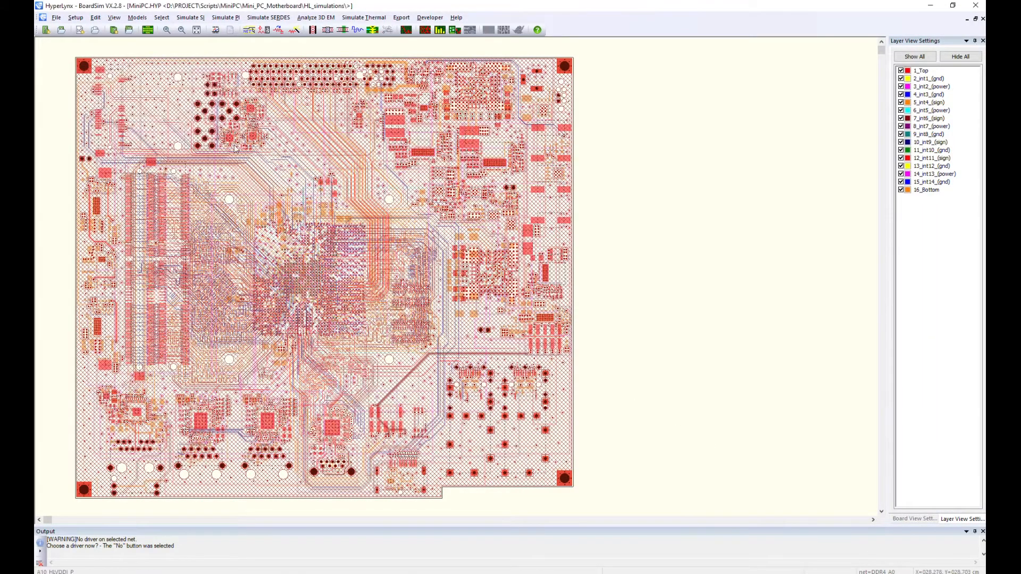
click(75, 17)
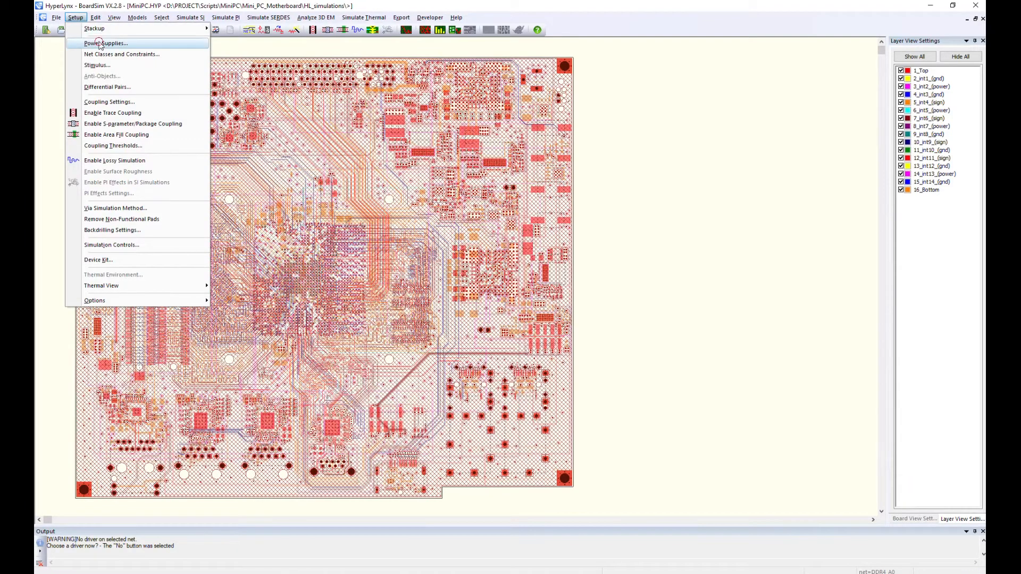
click(105, 43)
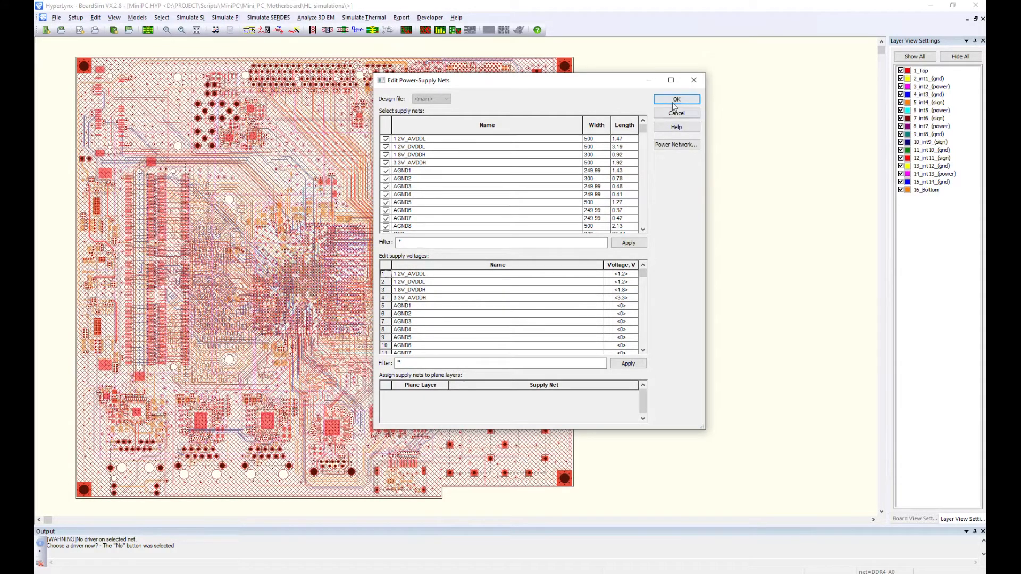
click(676, 98)
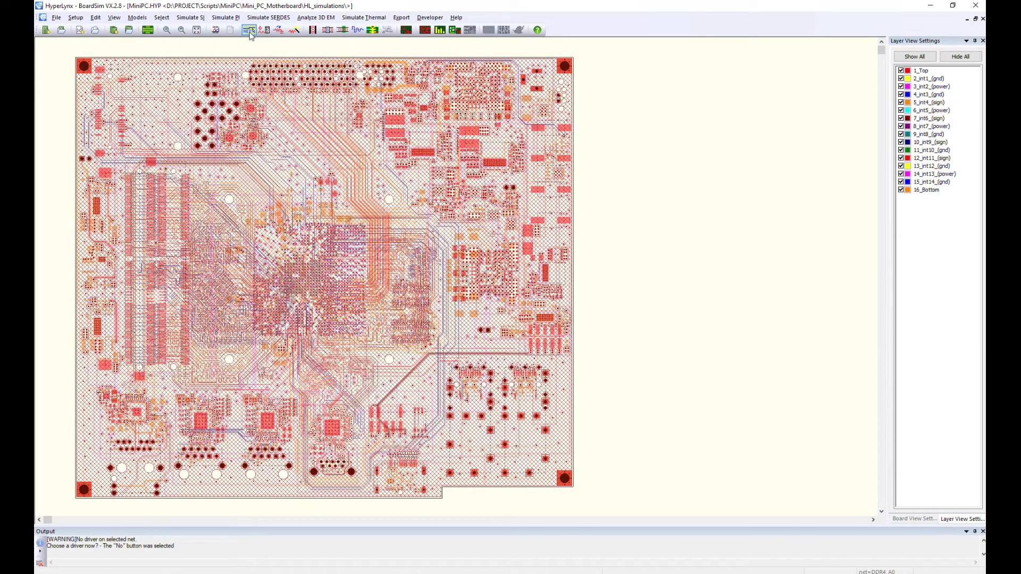
Select net DDR4_A0 from the Select Net by Name list.
click(250, 30)
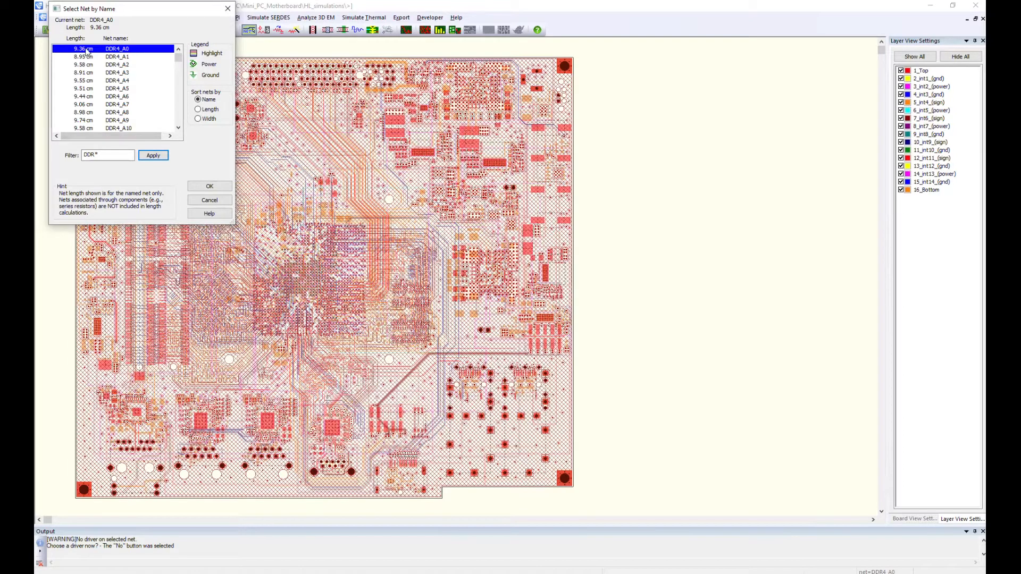
click(209, 186)
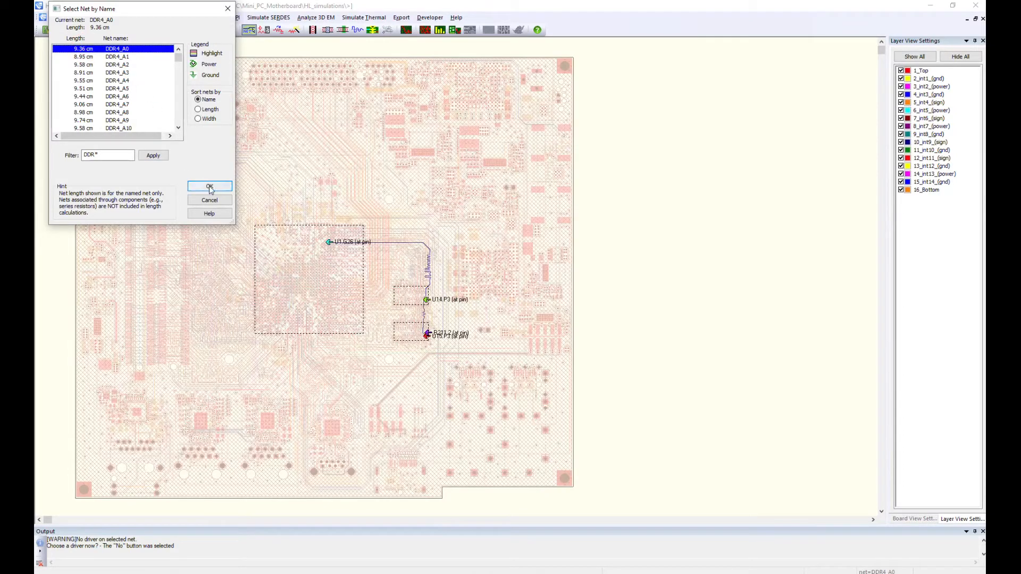
click(209, 187)
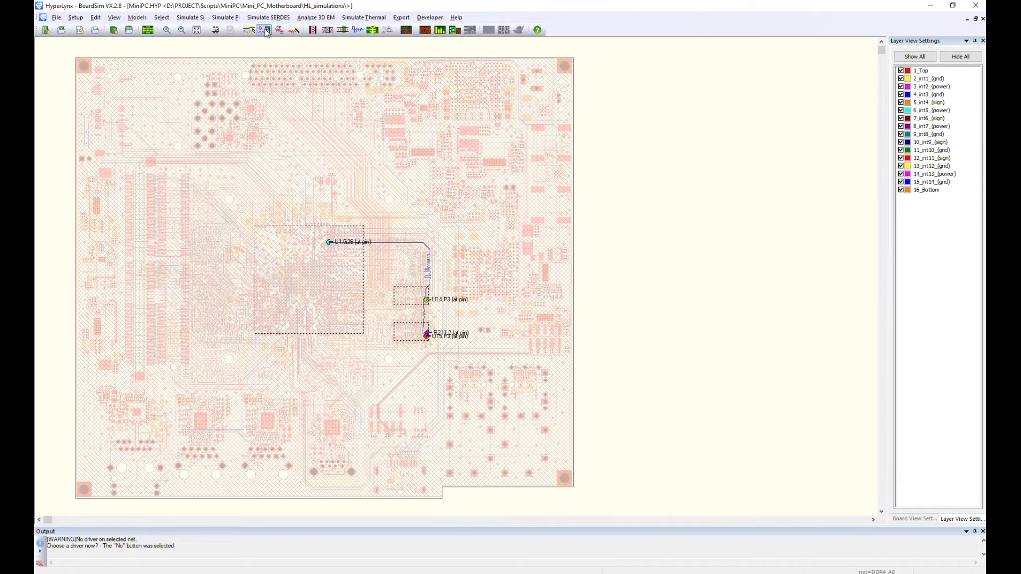
In Assign Models, set pin U1.G26 to Output on the IC tab.
click(264, 30)
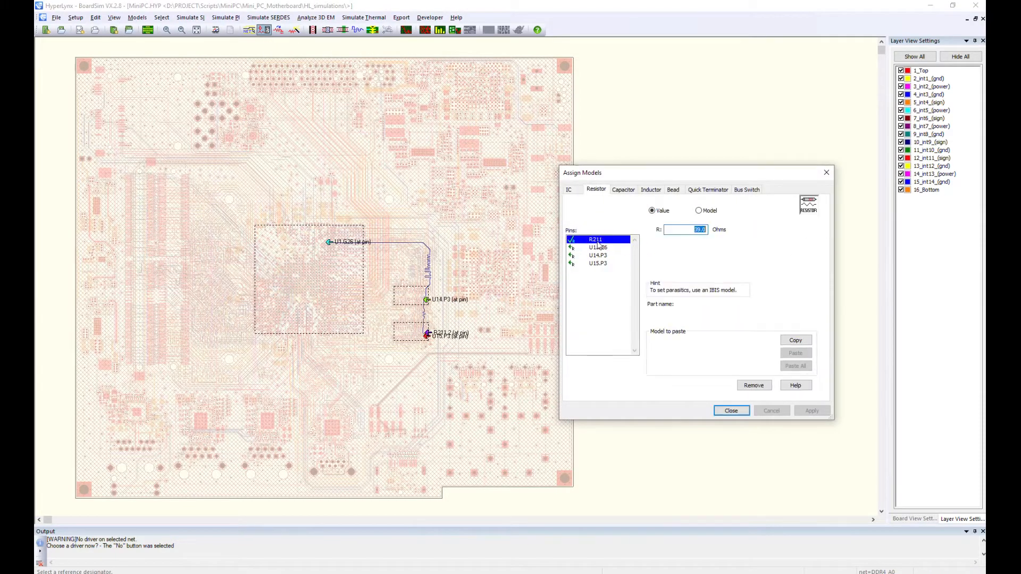
click(598, 247)
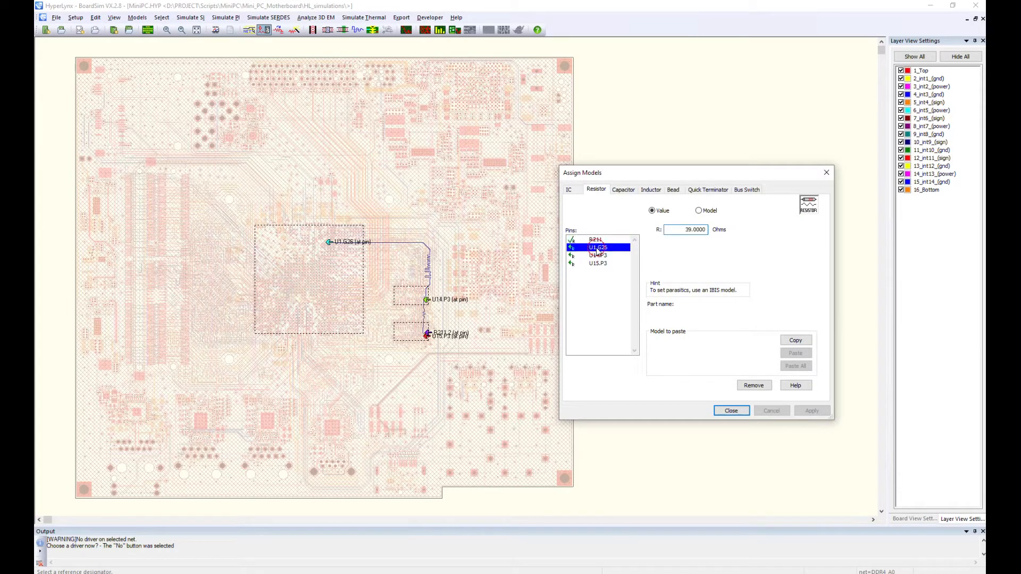
click(567, 190)
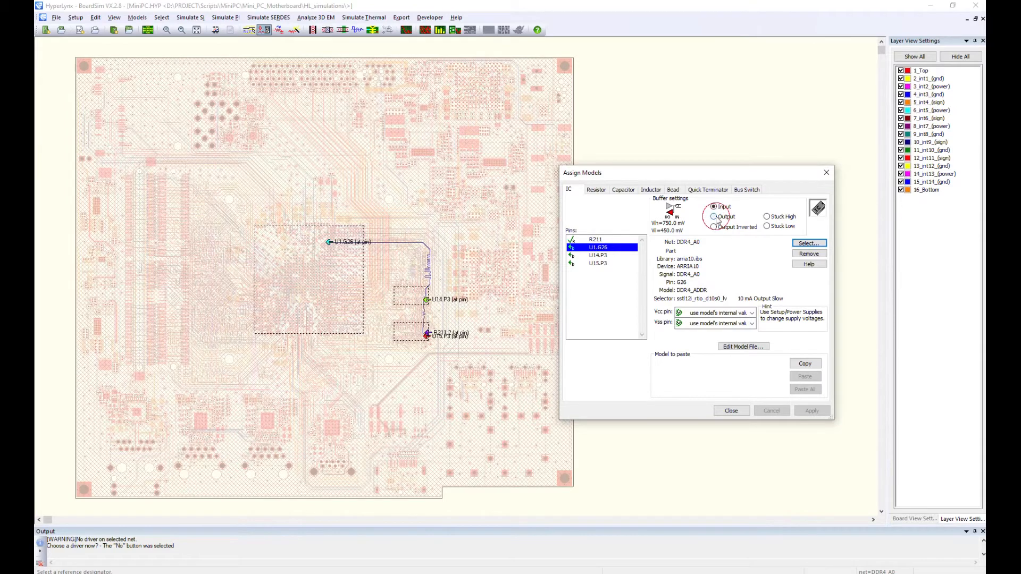
click(598, 255)
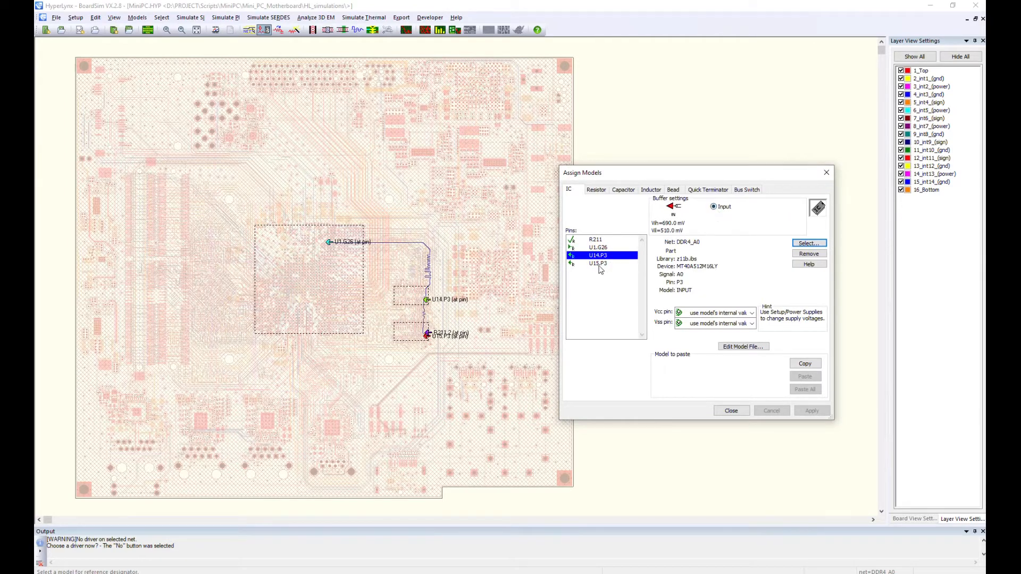
click(597, 264)
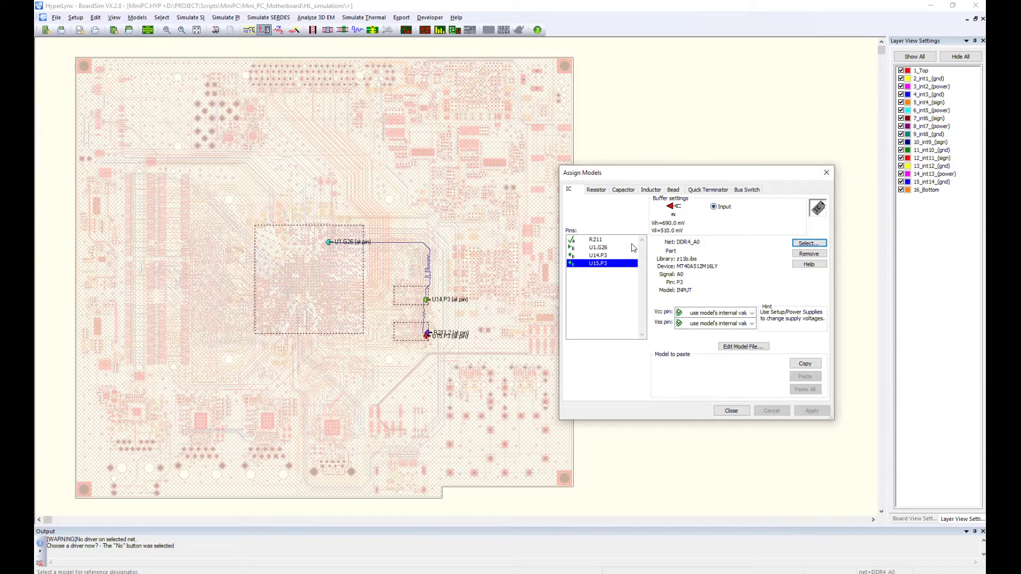
click(598, 247)
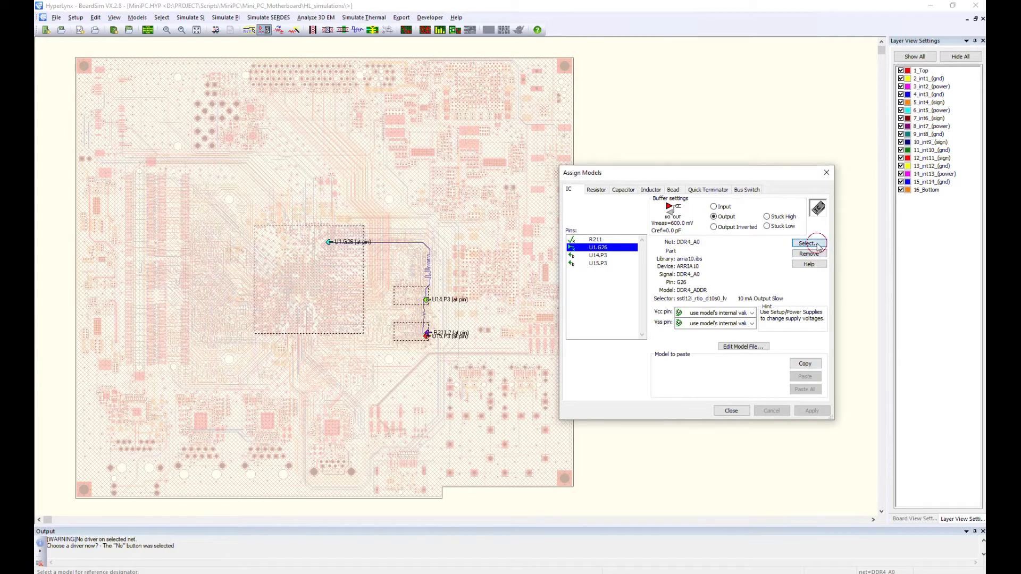
Assign the ARRIA10 10 mA Output Slow buffer model to U1.G26.
click(807, 243)
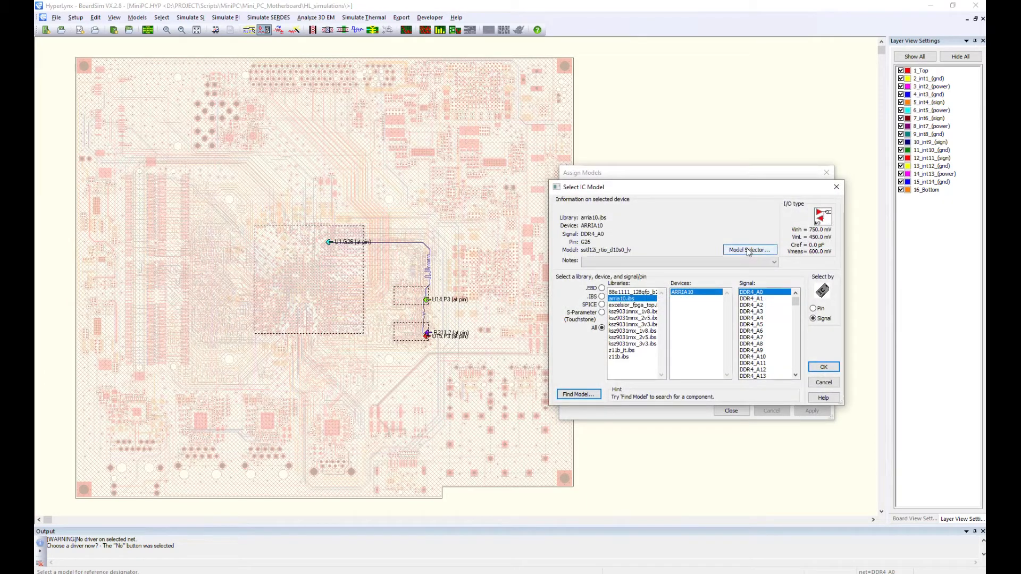
click(748, 250)
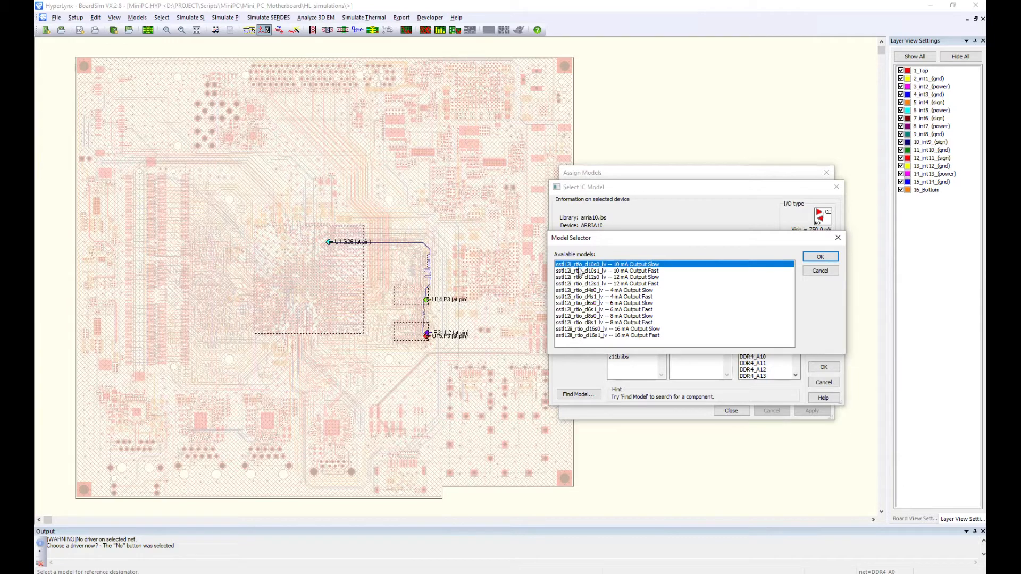
click(820, 255)
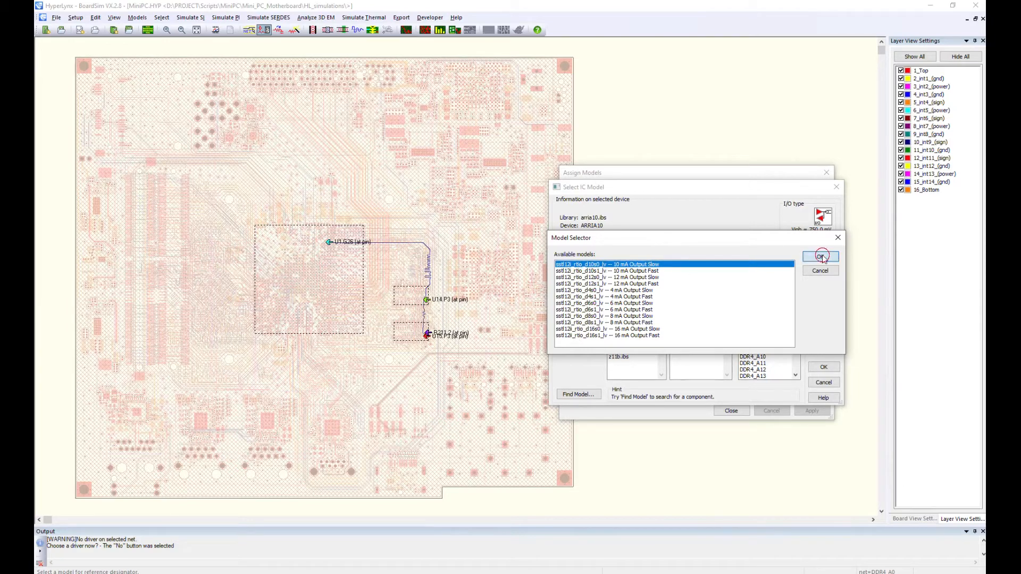
click(820, 256)
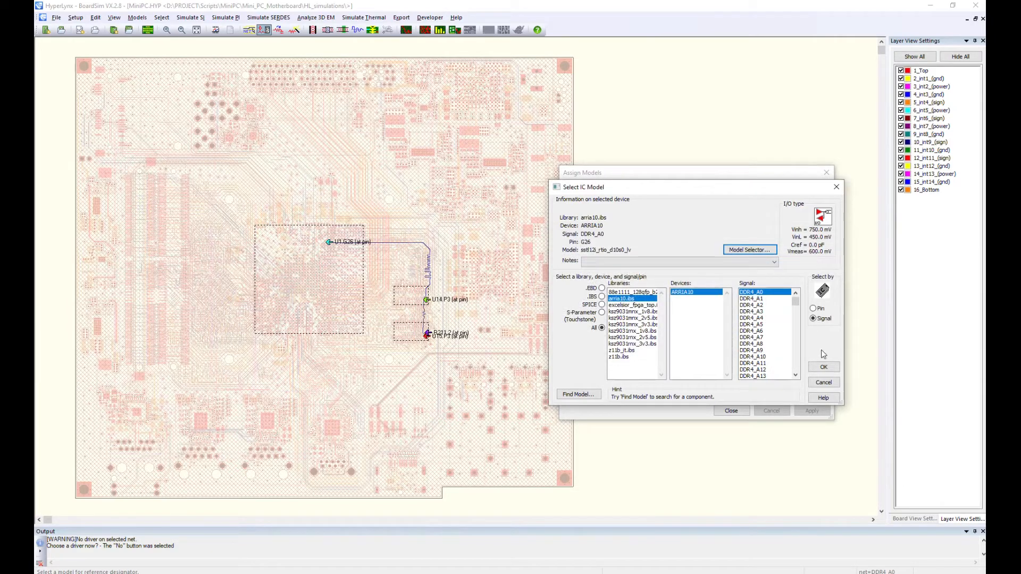
click(823, 367)
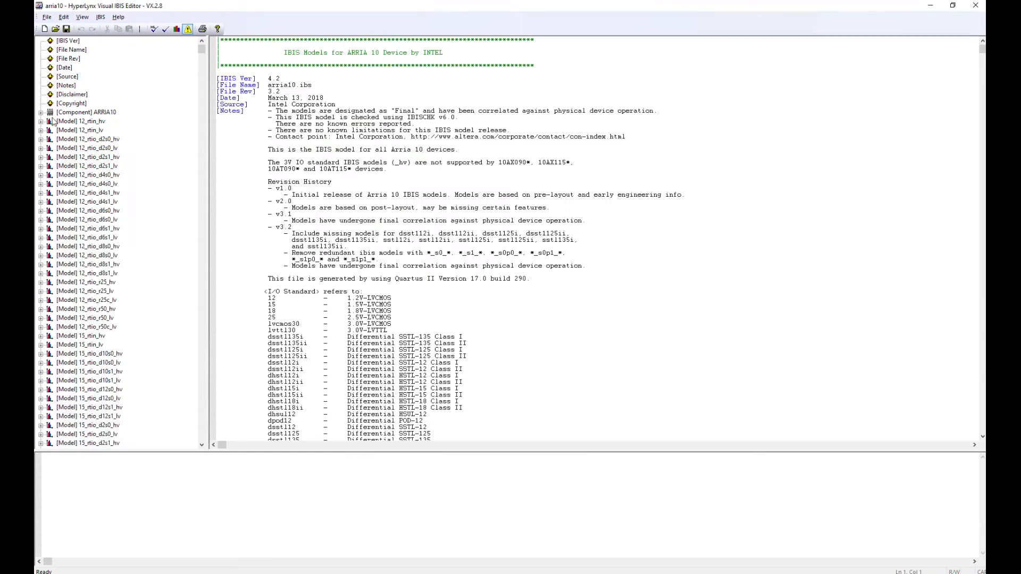
Expand component ARRIA10 and view its DDR4_ADDR model selector.
click(40, 111)
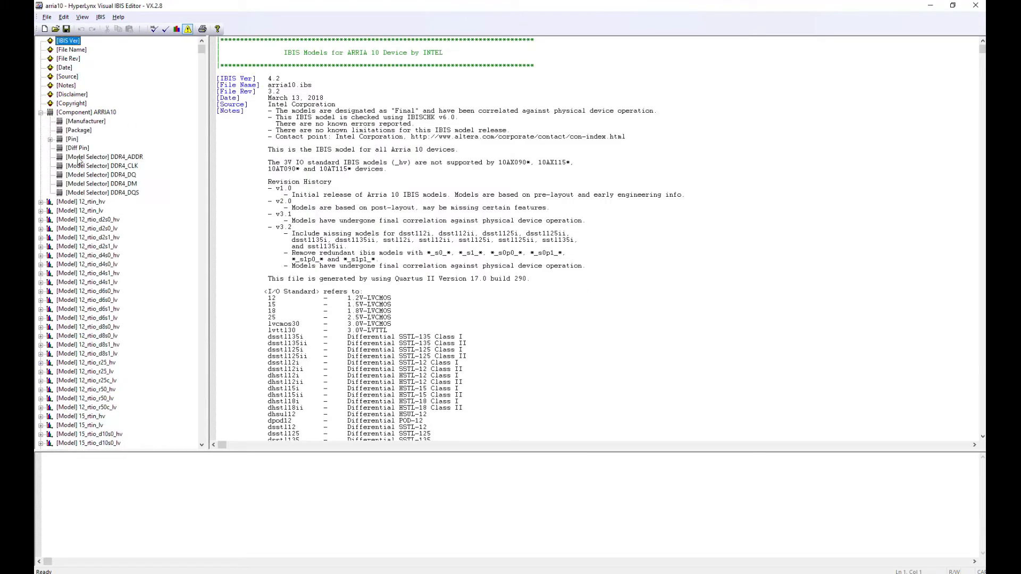
click(103, 156)
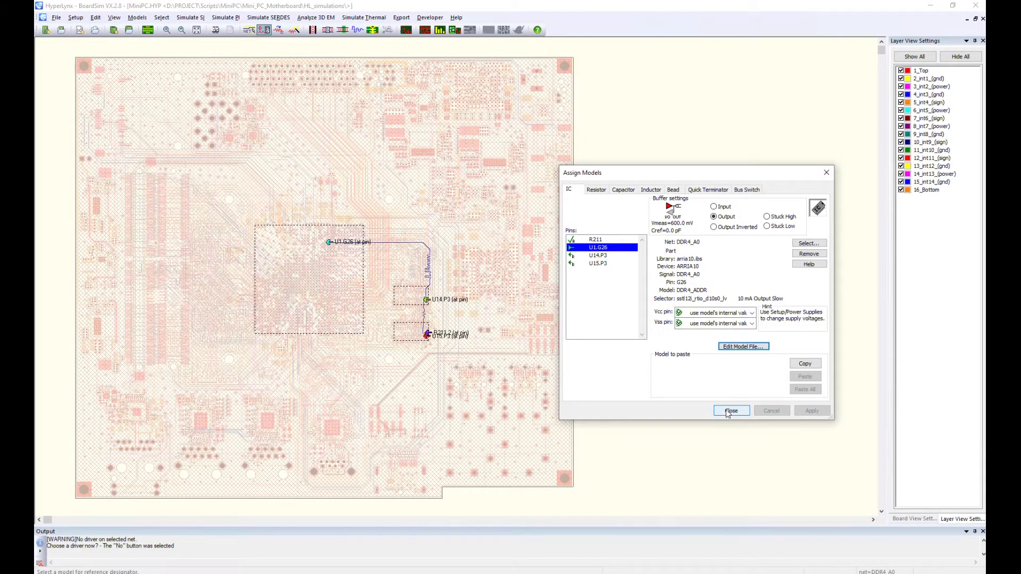
Close the Assign Models dialog with U1.G26 driving DDR4_A0.
click(730, 410)
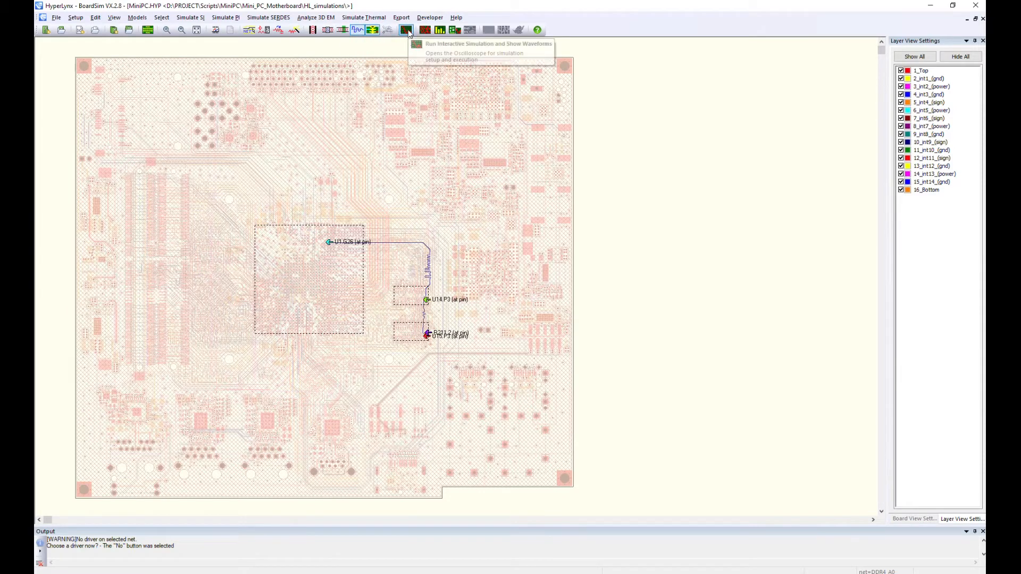
Run a 600 MHz oscillator simulation probed at the die, hiding the U1 probe.
click(406, 30)
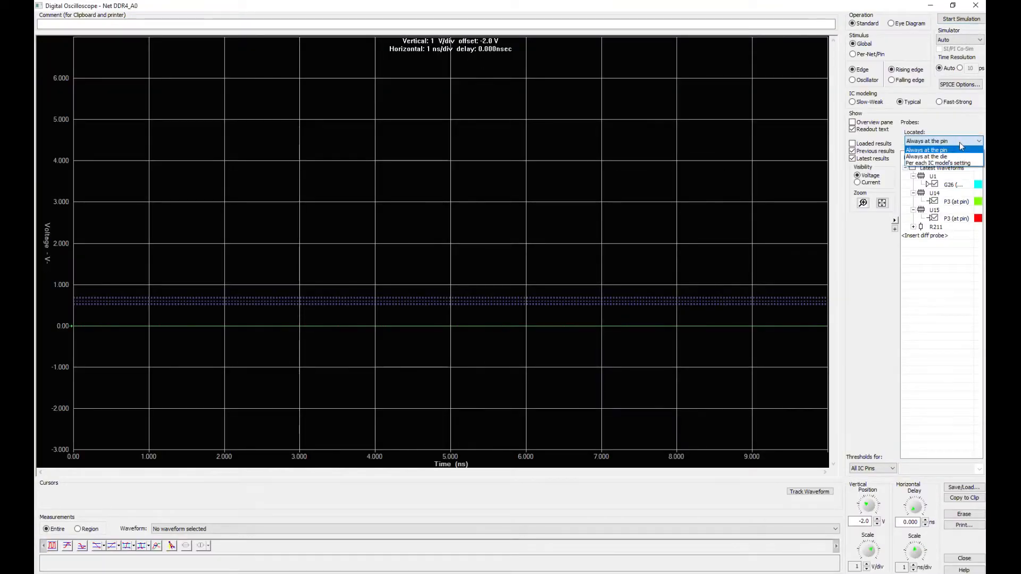
click(925, 156)
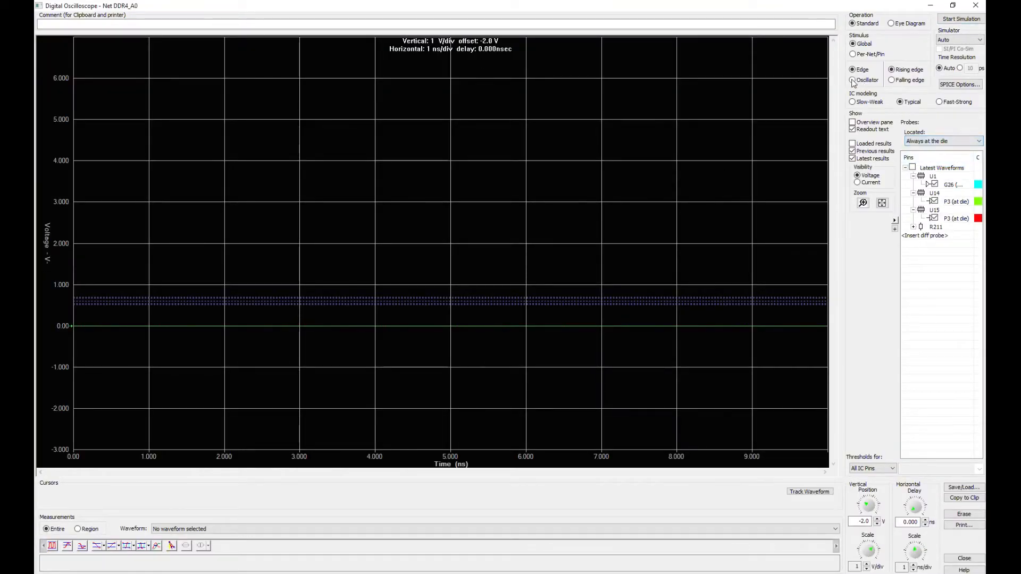
click(853, 79)
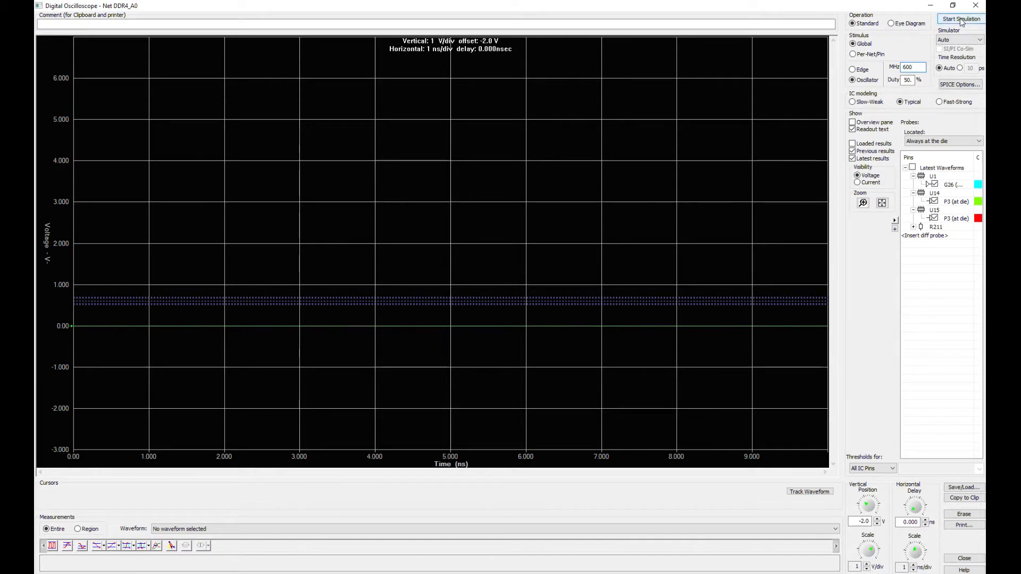
click(961, 19)
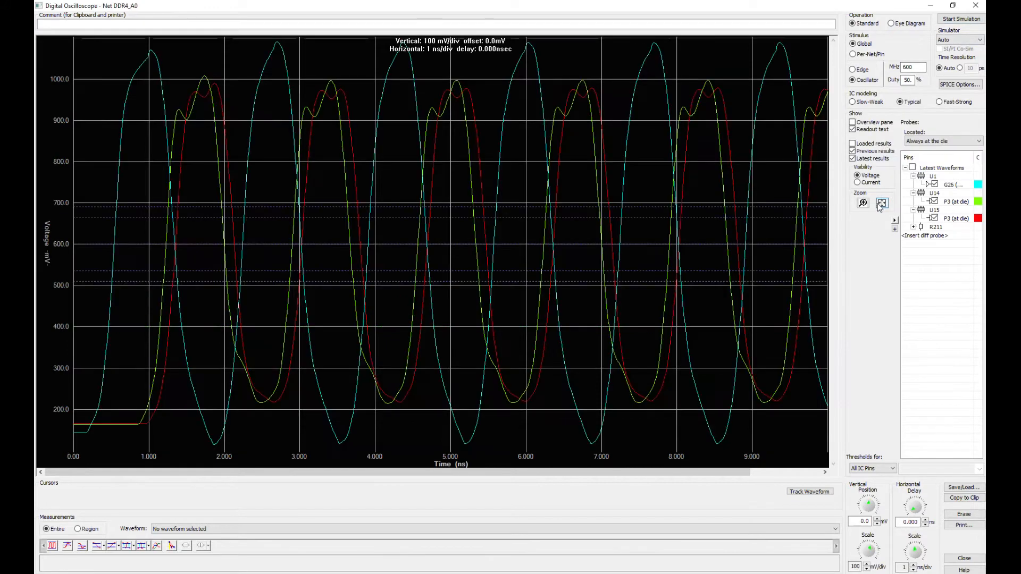
click(914, 550)
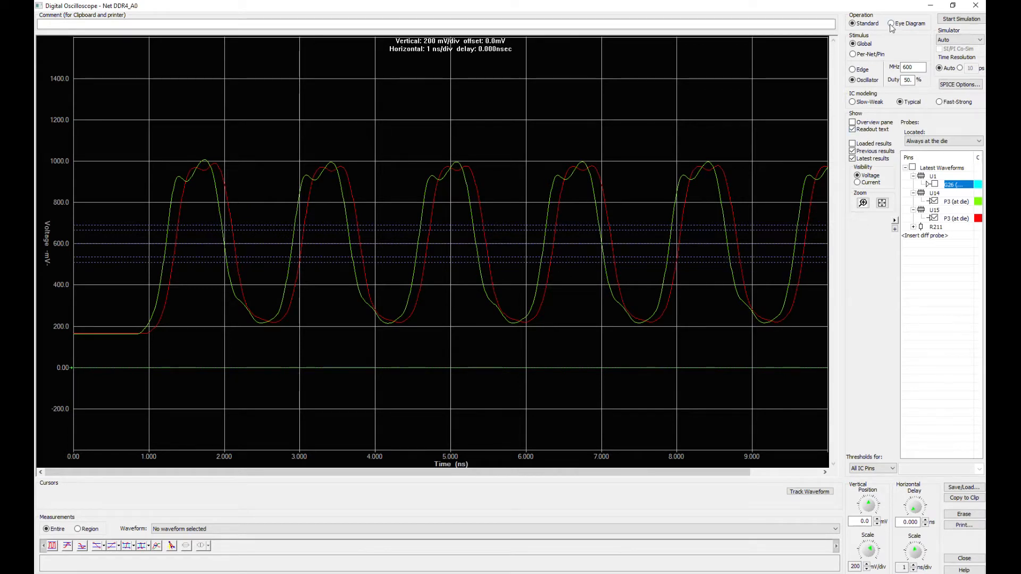
Switch the oscilloscope to eye-diagram mode with the PRBS stimulus settings.
click(891, 23)
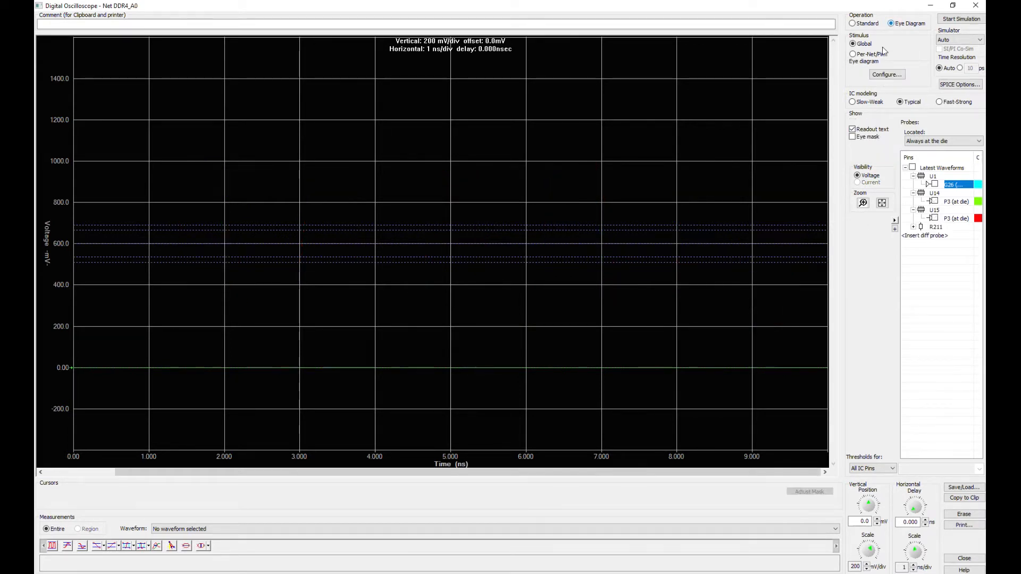
click(886, 75)
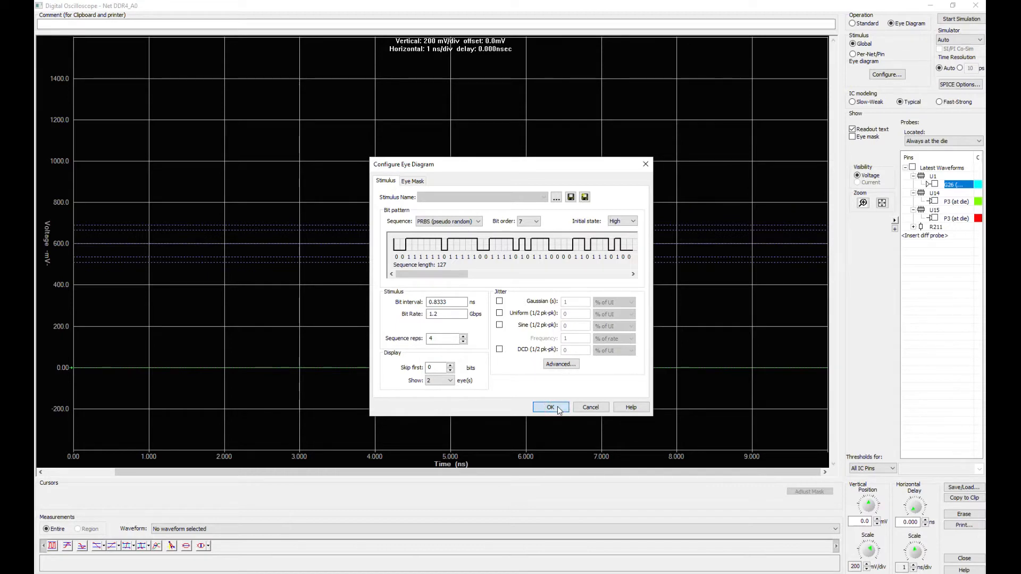
click(500, 301)
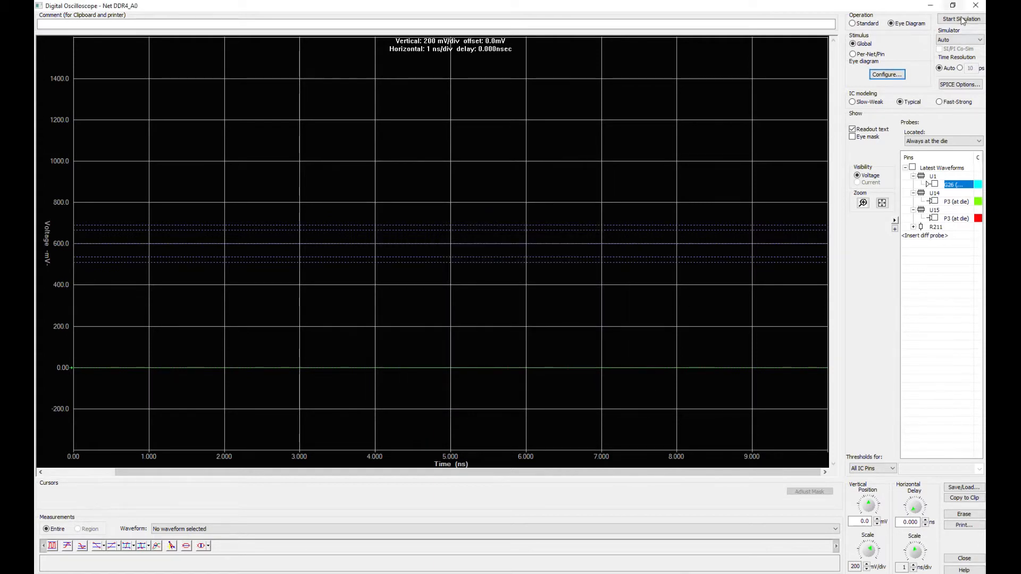
Run the eye simulation, enabling the U14 probe after the no-probes warning.
click(961, 18)
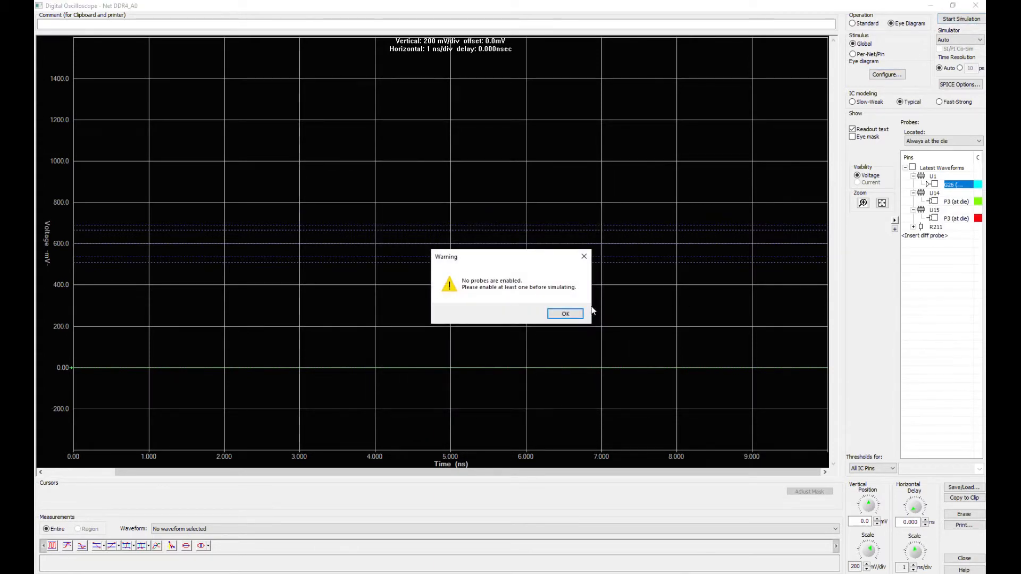
click(565, 313)
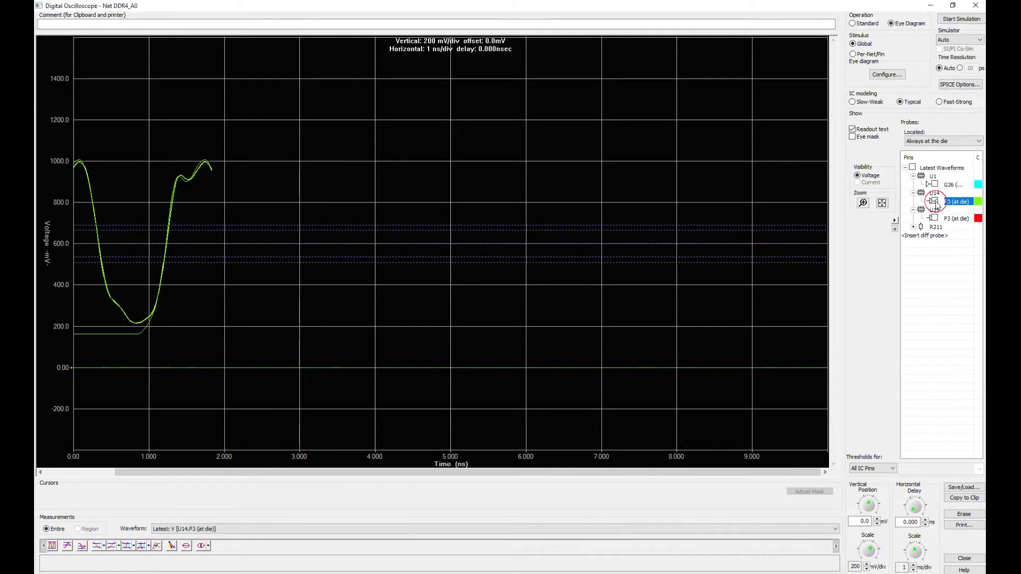
click(938, 218)
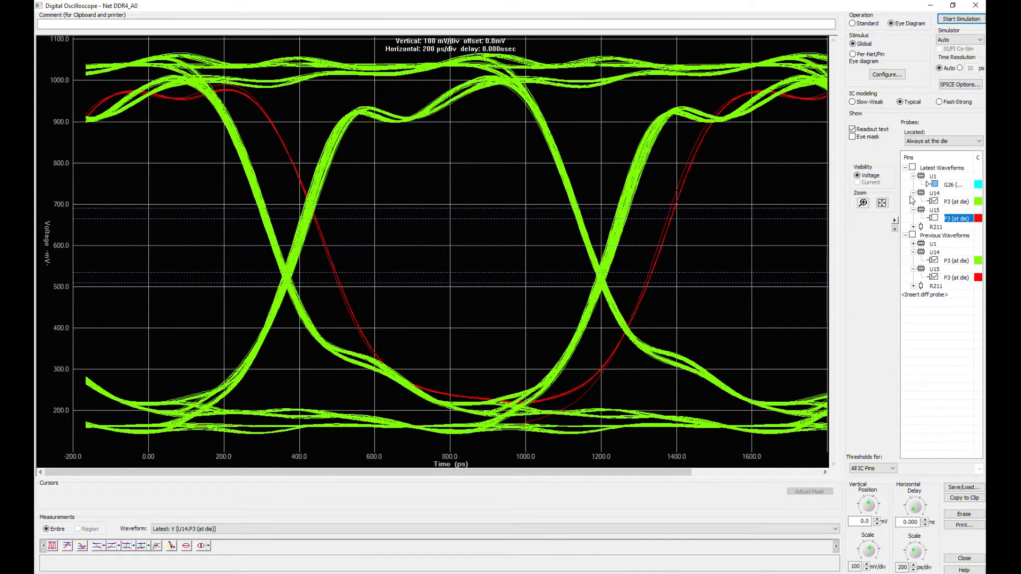
click(853, 23)
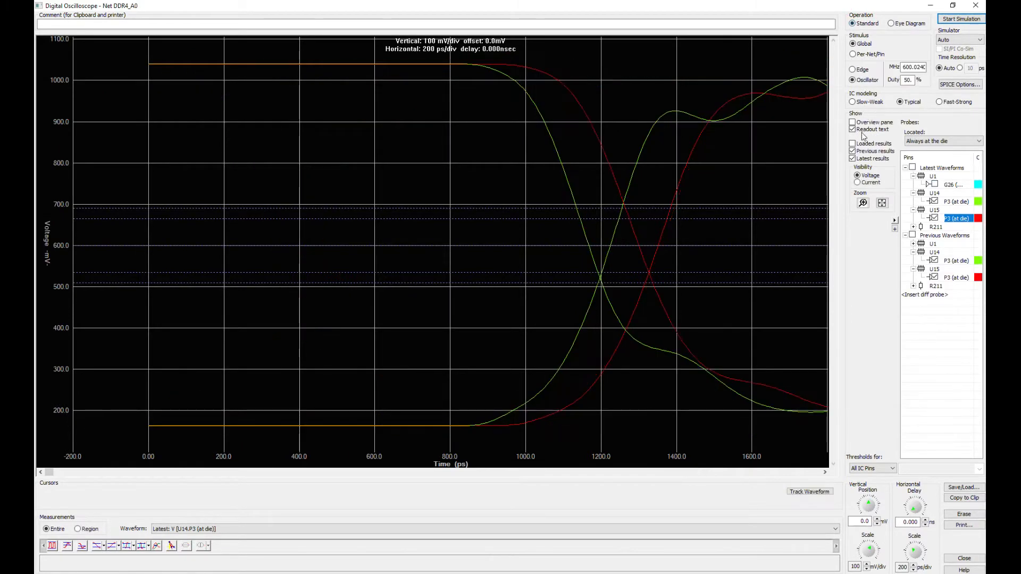
click(894, 23)
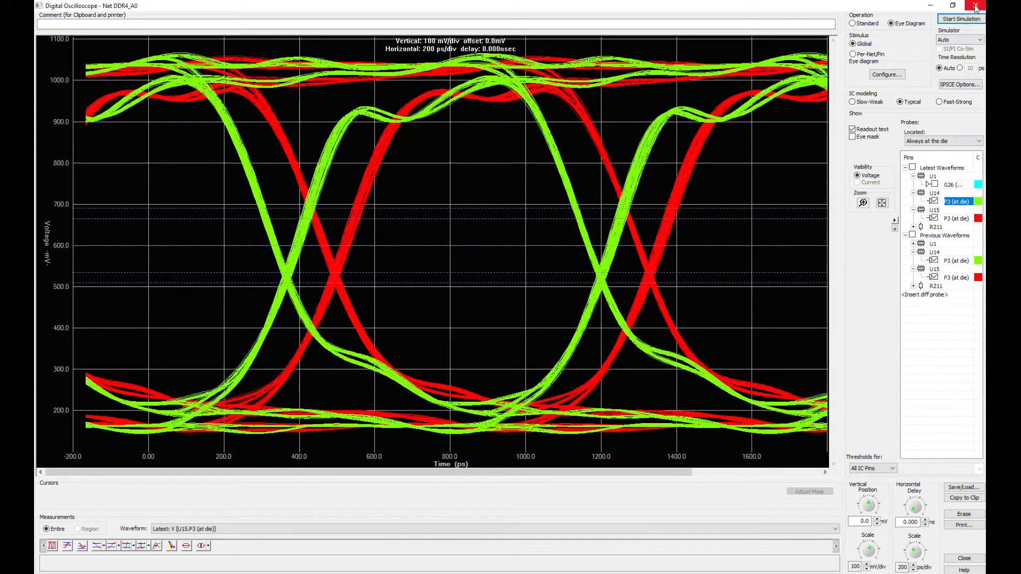
Close the oscilloscope and pick net DDR4_BA0 (8.41 cm) by name.
click(975, 6)
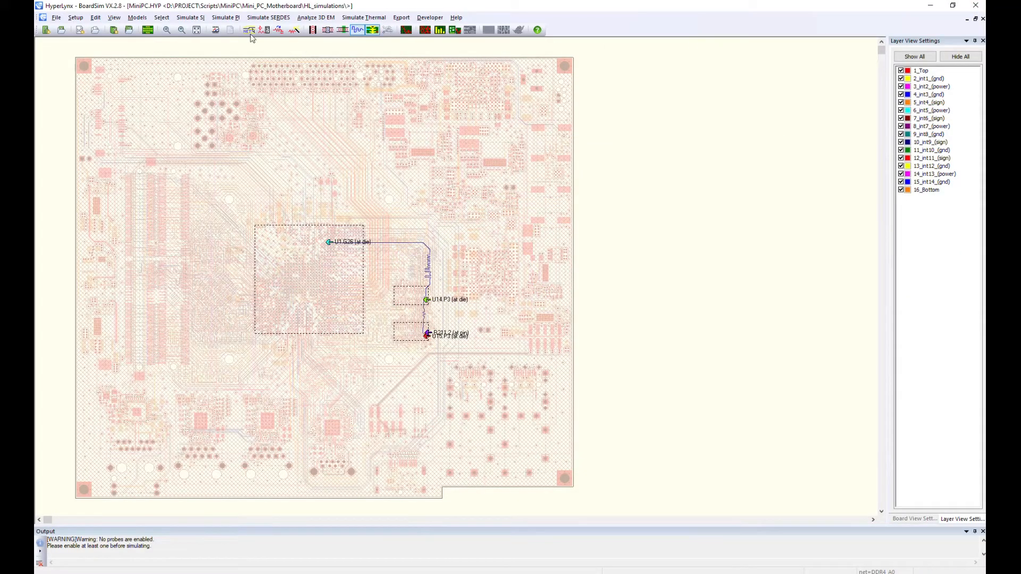
click(249, 30)
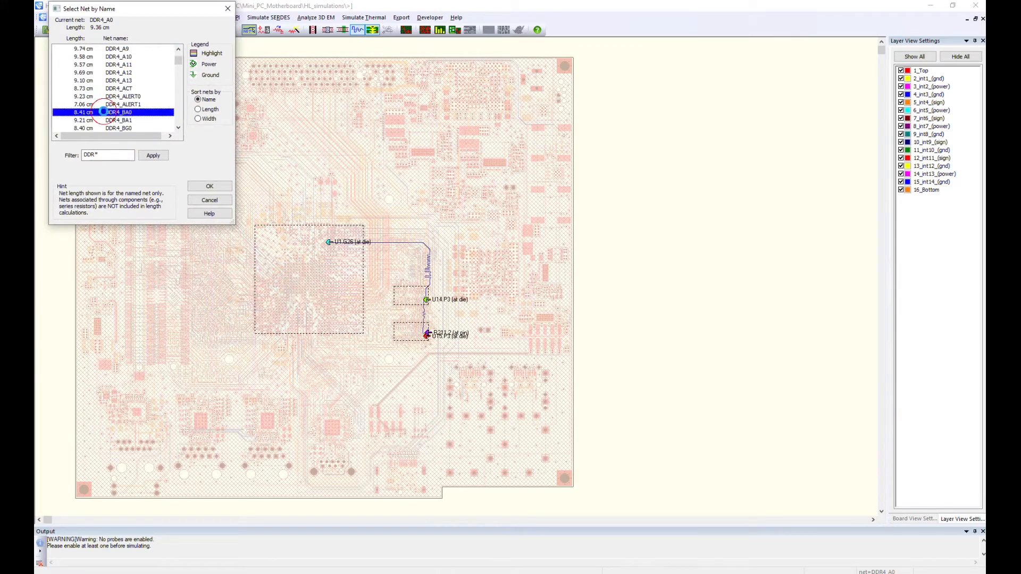
click(119, 112)
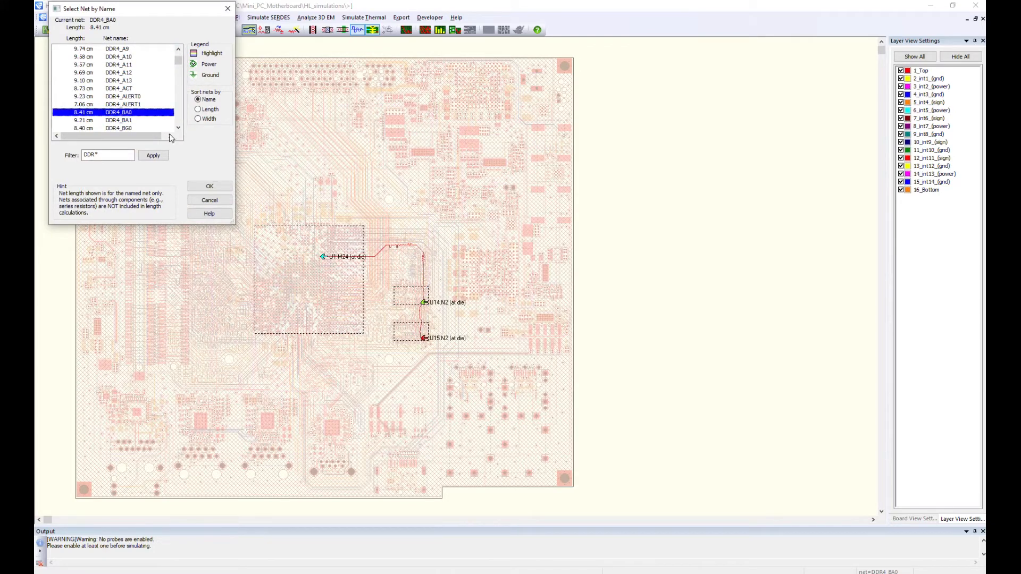
click(209, 186)
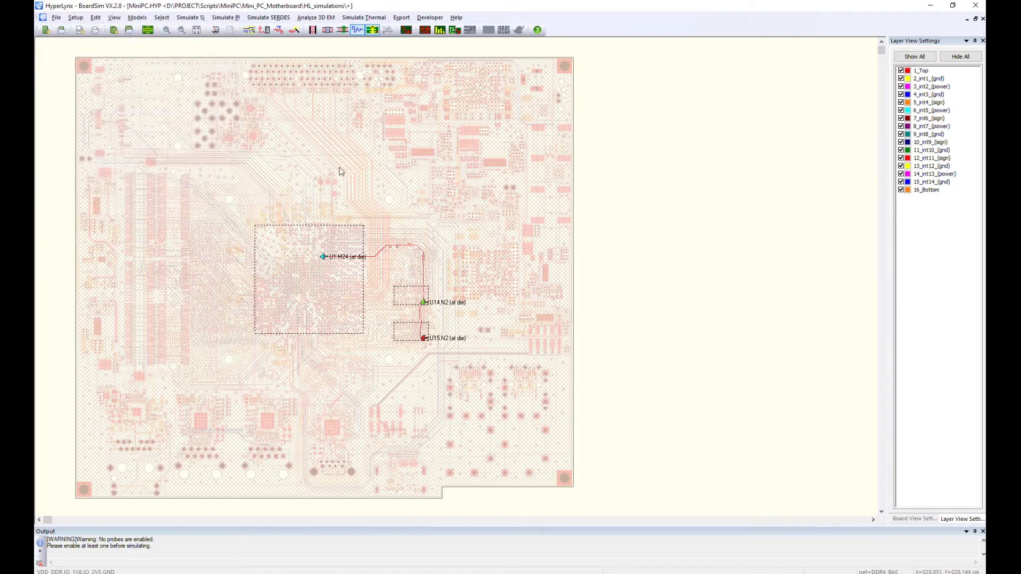
Set U1.M24 to Output in Assign Models, check U14.N2's model, and close.
click(265, 30)
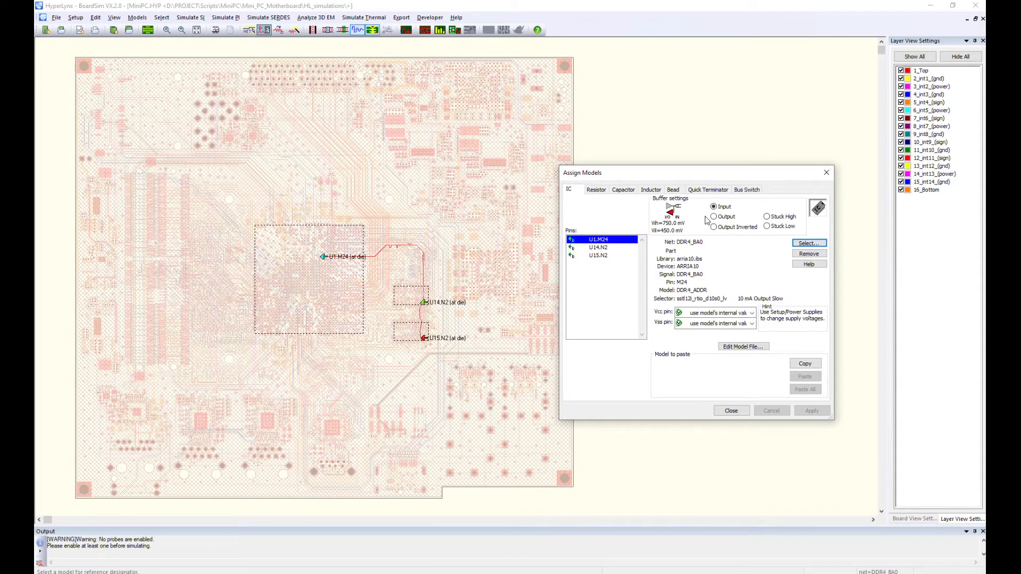
click(714, 217)
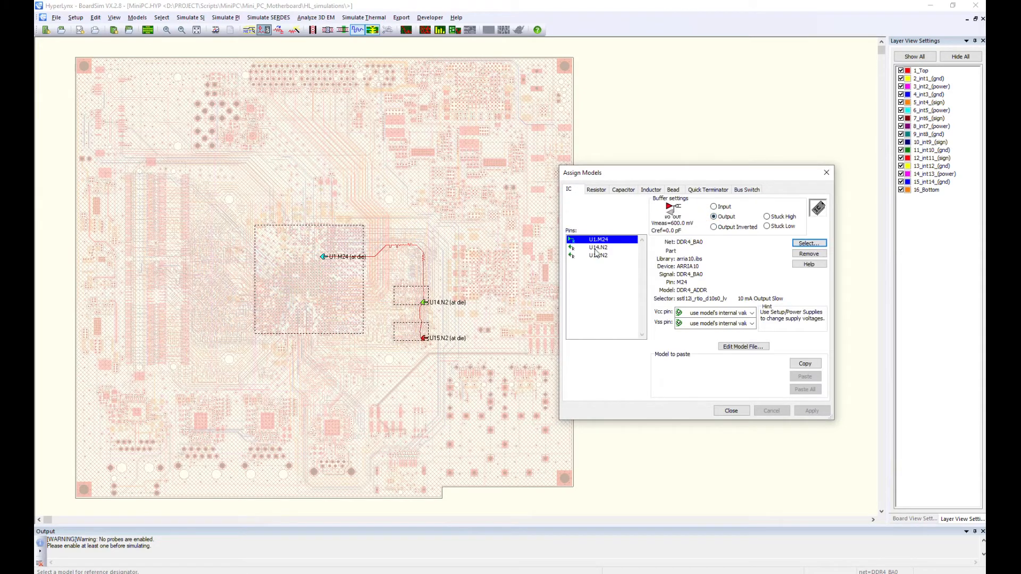
click(598, 255)
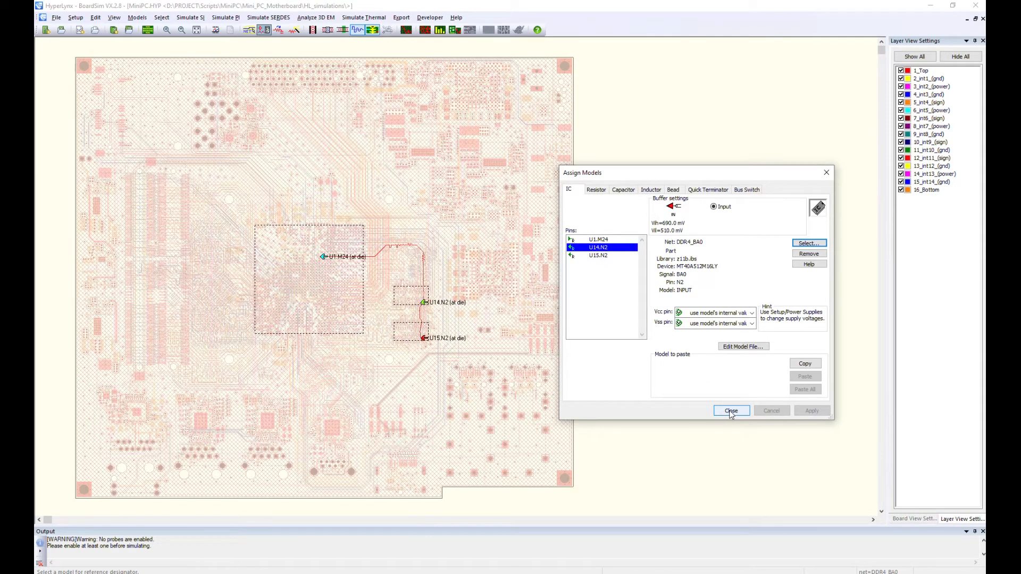
click(731, 410)
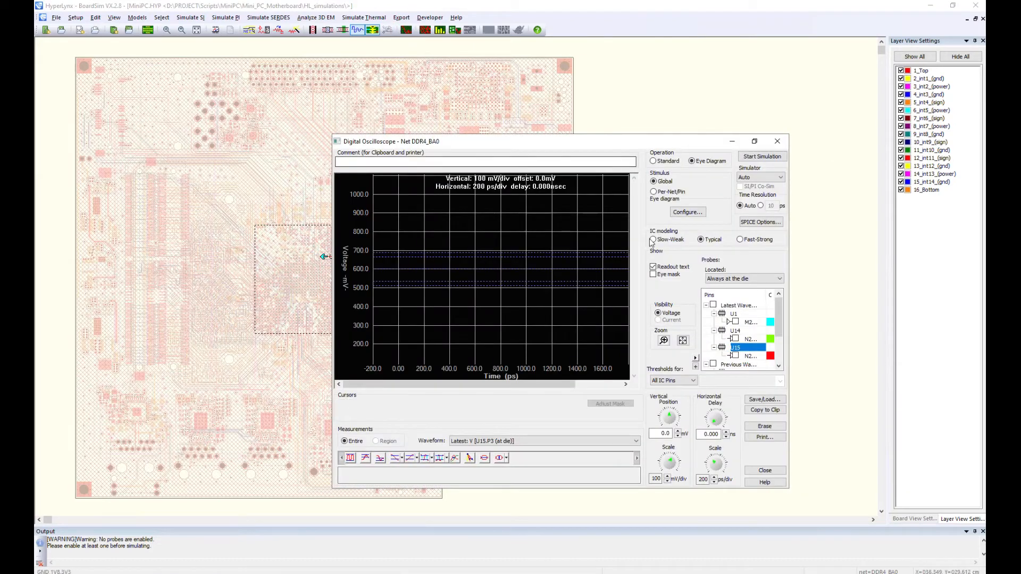
Simulate DDR4_BA0 with a 600 MHz oscillator at 1 ns/div in an enlarged oscilloscope.
click(701, 239)
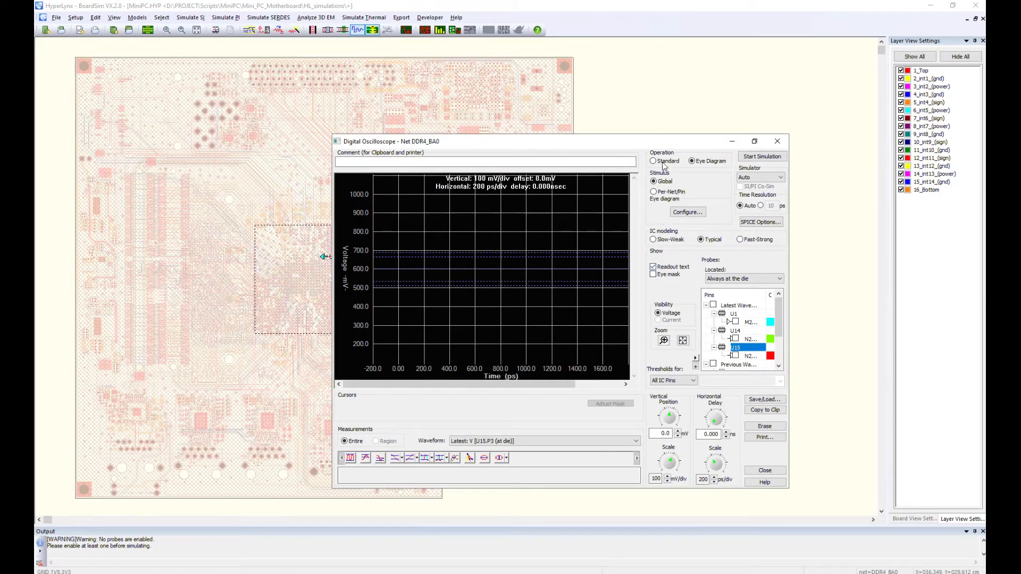
click(653, 161)
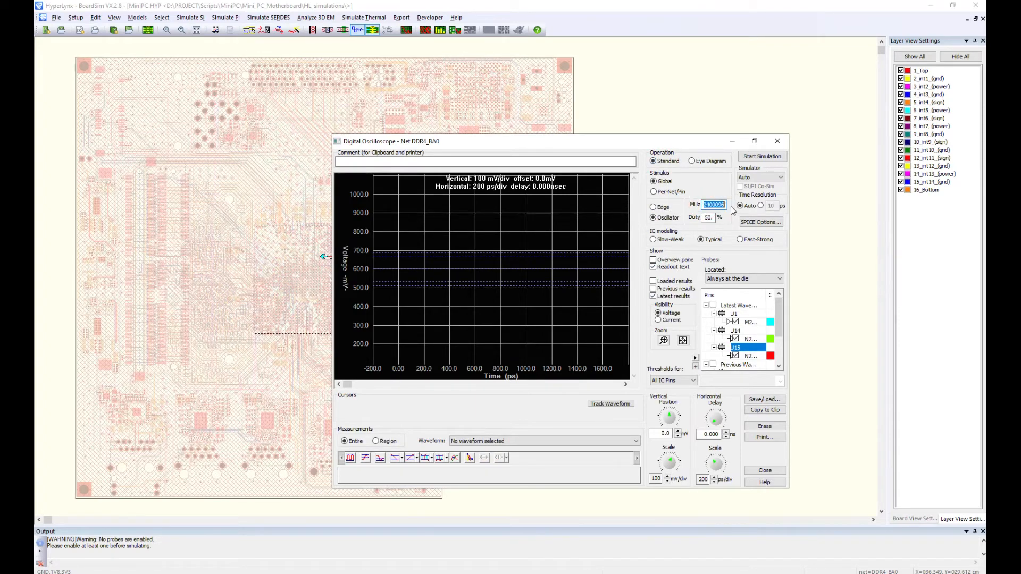
text(600)
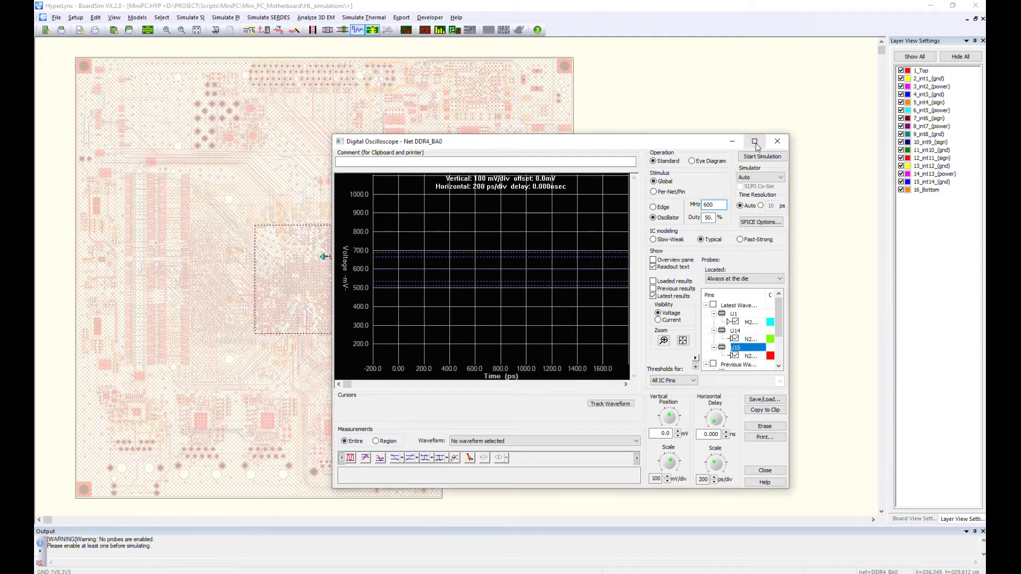
click(754, 142)
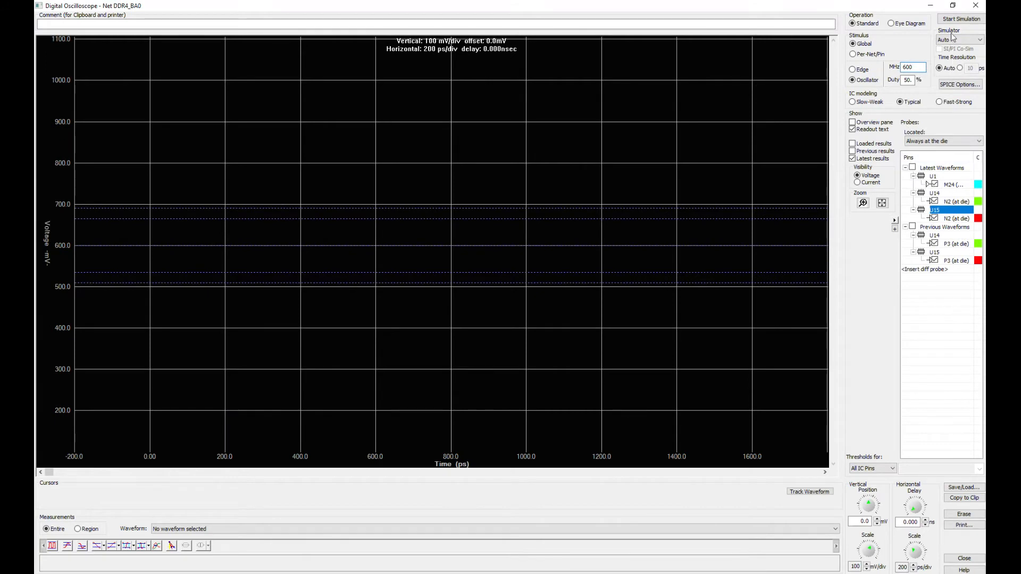
click(960, 18)
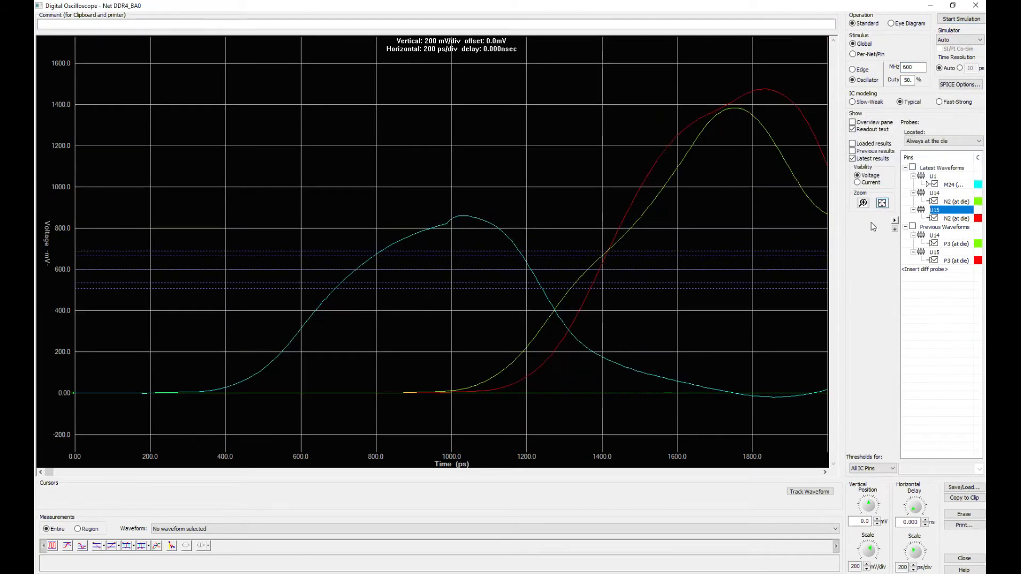
click(912, 567)
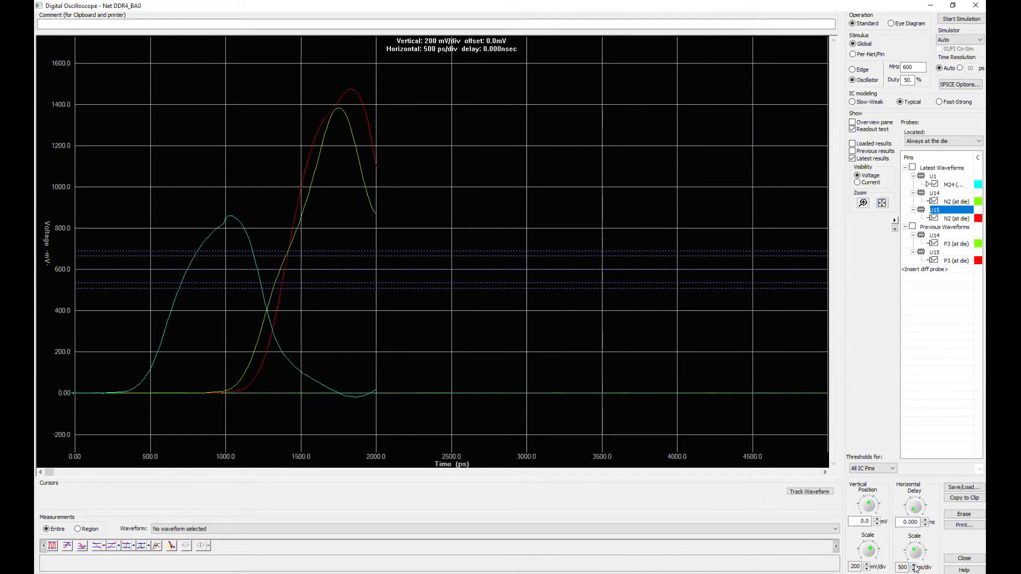
click(961, 18)
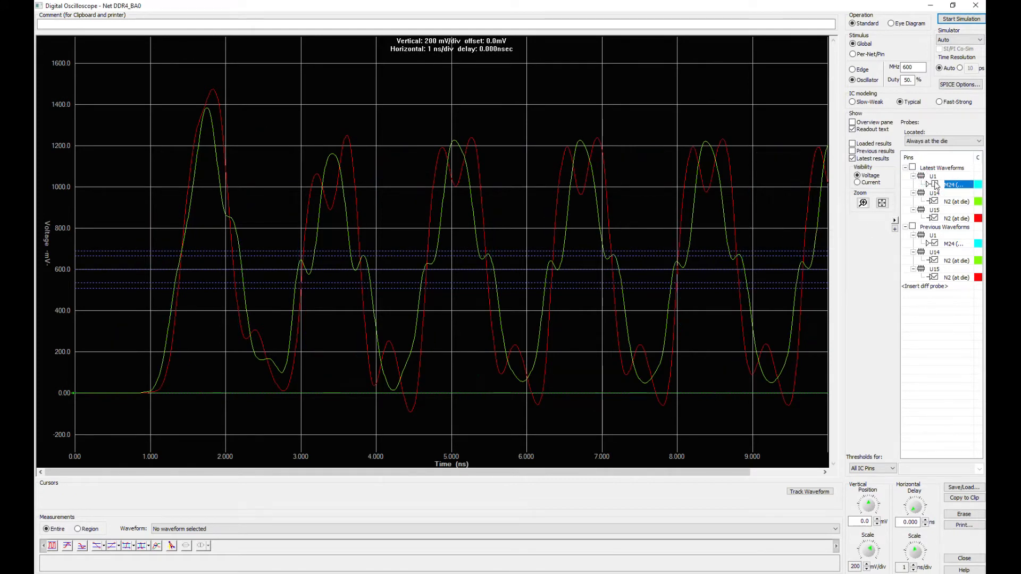
mouse_move(555, 270)
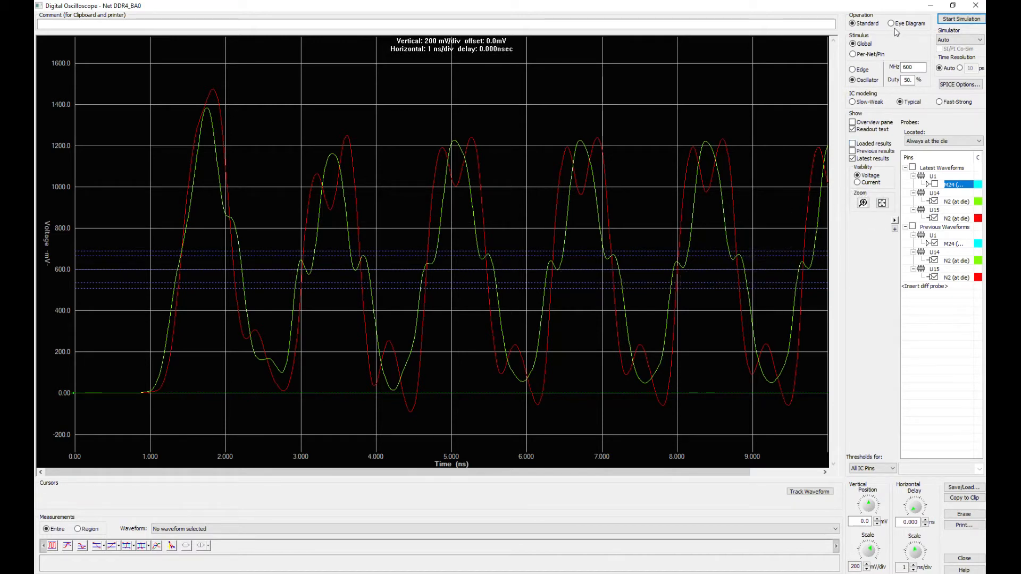
Simulate the unterminated DDR4_BA0 eye diagram, then close the oscilloscope.
click(891, 23)
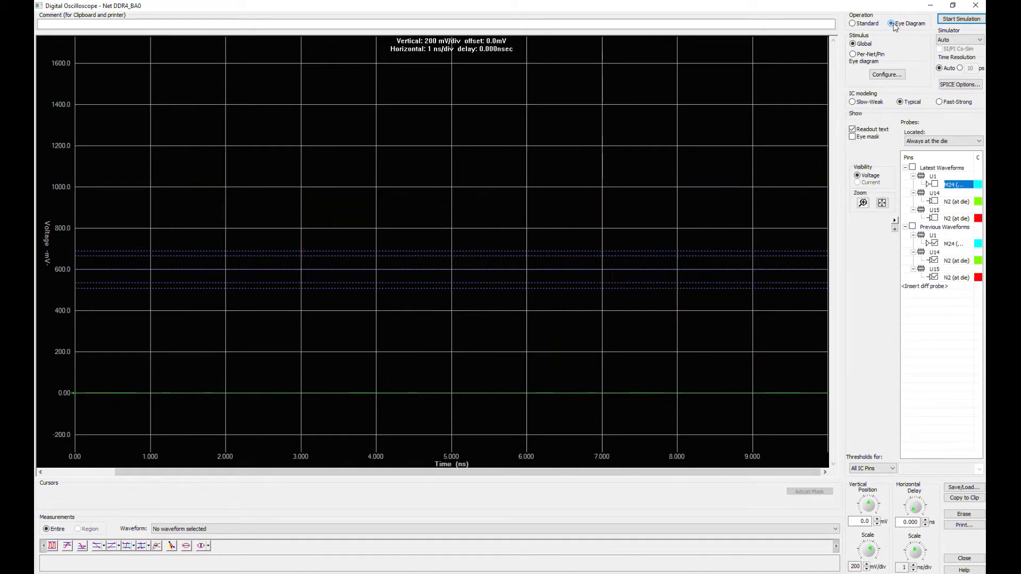
click(954, 201)
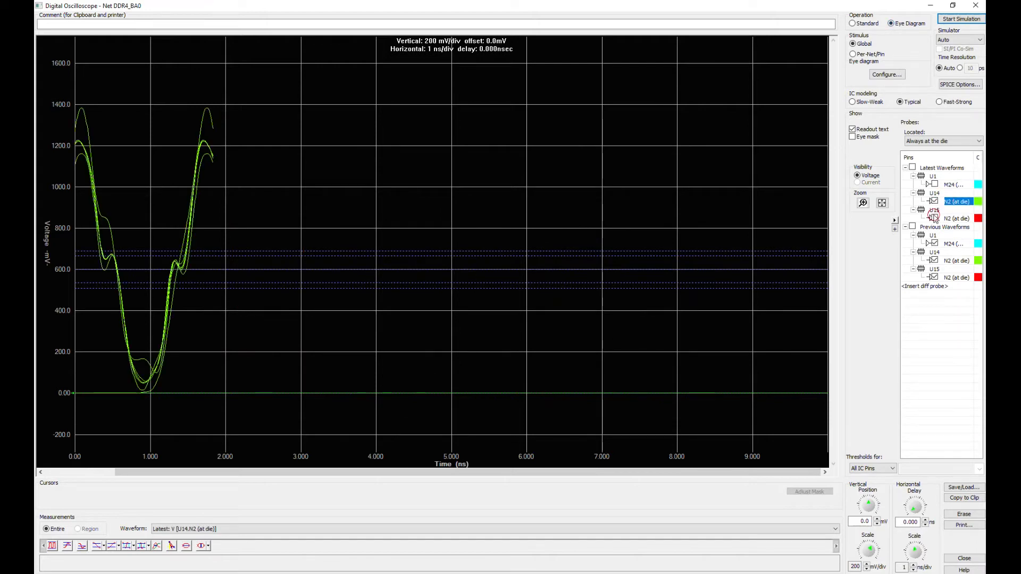
click(961, 19)
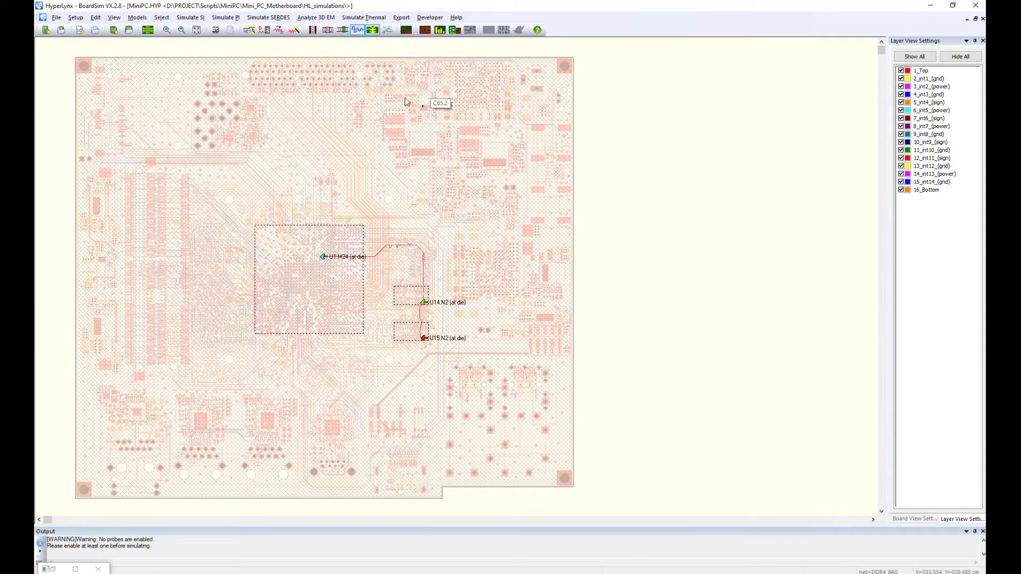
mouse_move(294, 30)
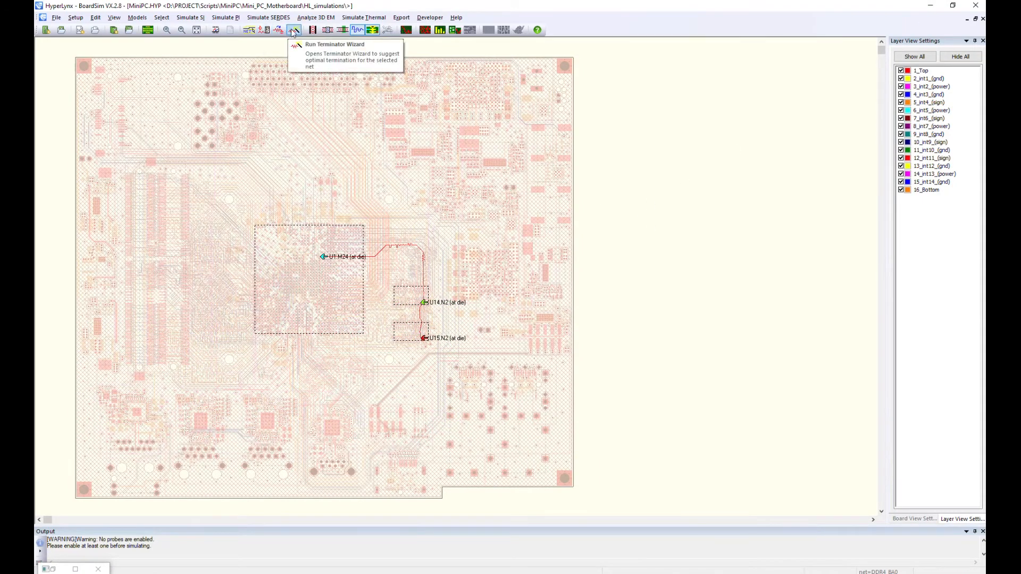
click(293, 30)
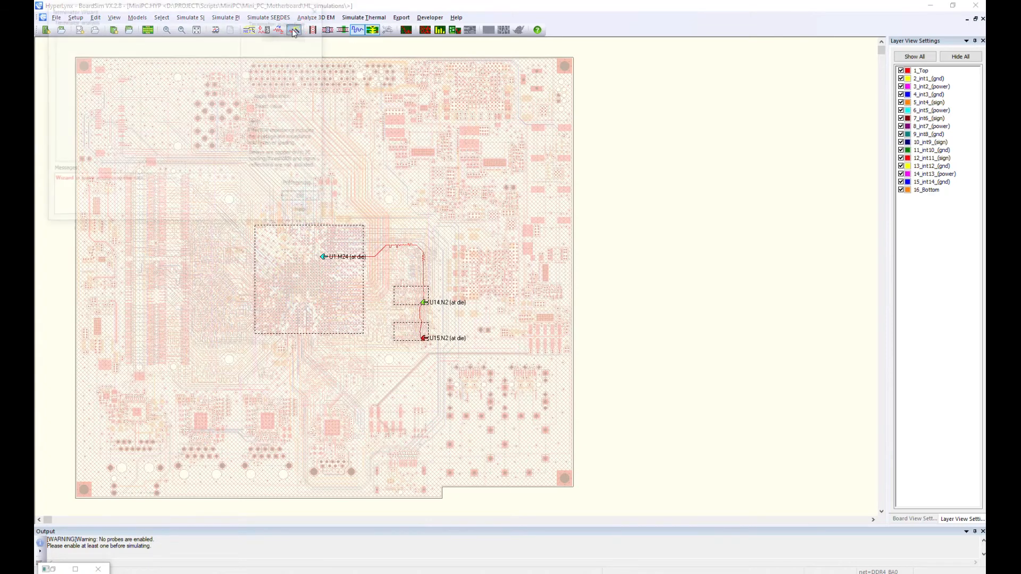
click(293, 30)
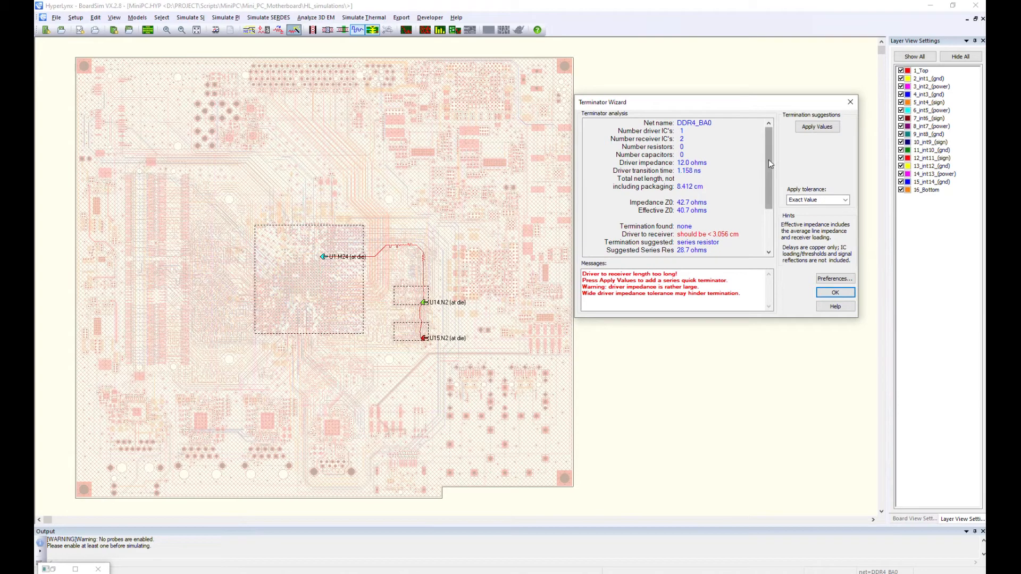
scroll(down, 3)
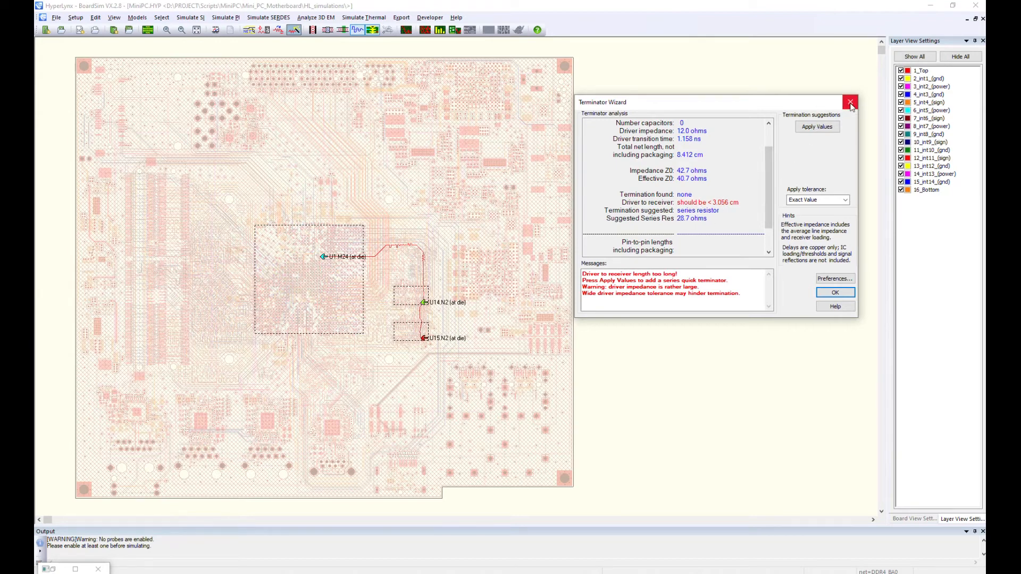
click(850, 102)
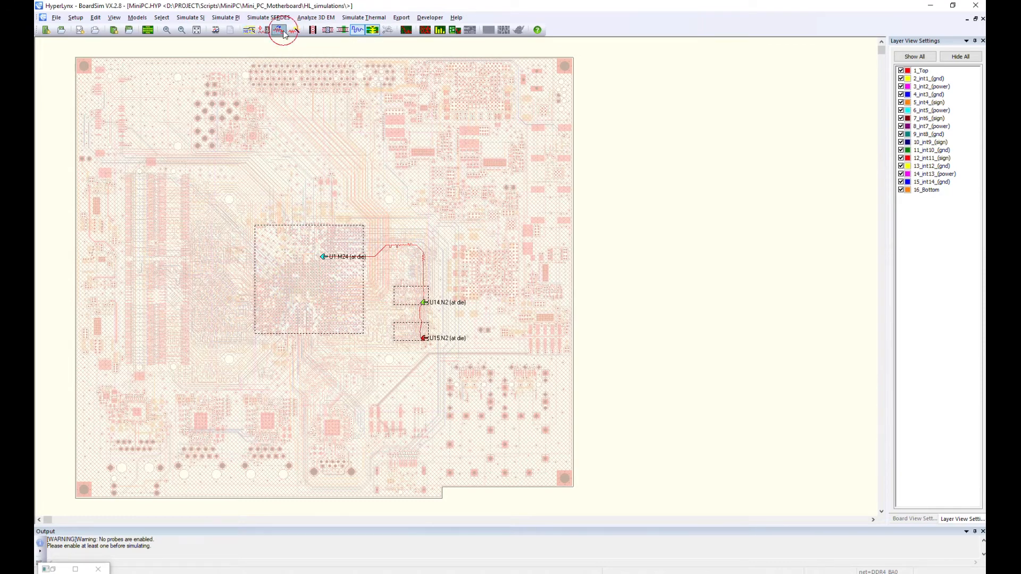
Place a parallel DC quick terminator at U15.N2: 39 ohms pulled to 0.6 V.
click(281, 30)
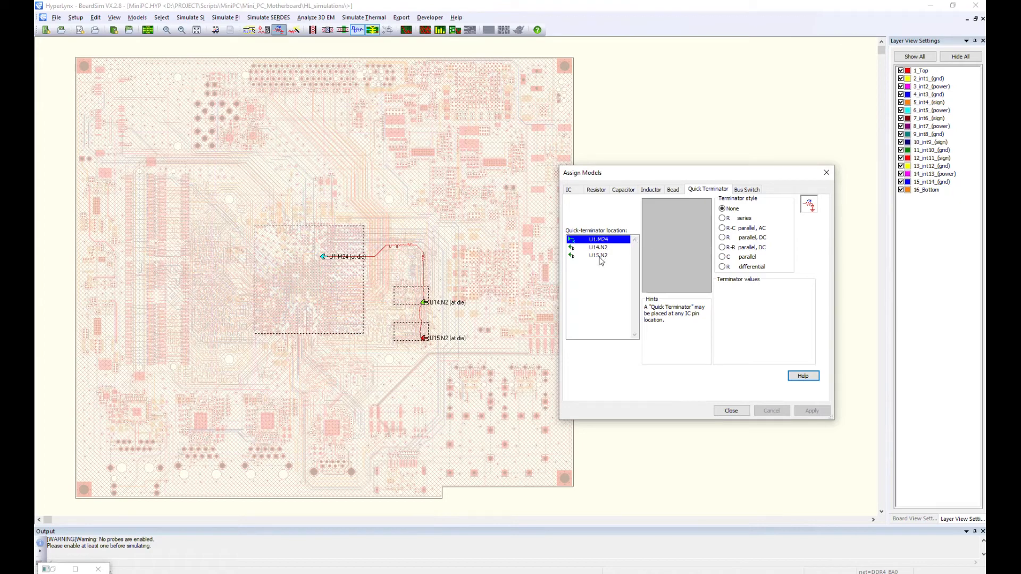
click(598, 255)
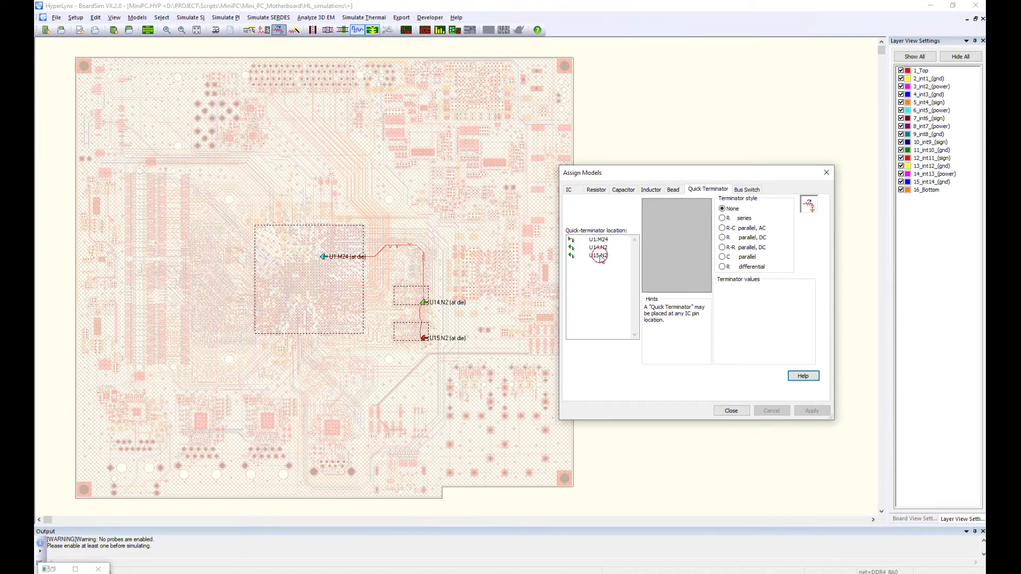
click(597, 255)
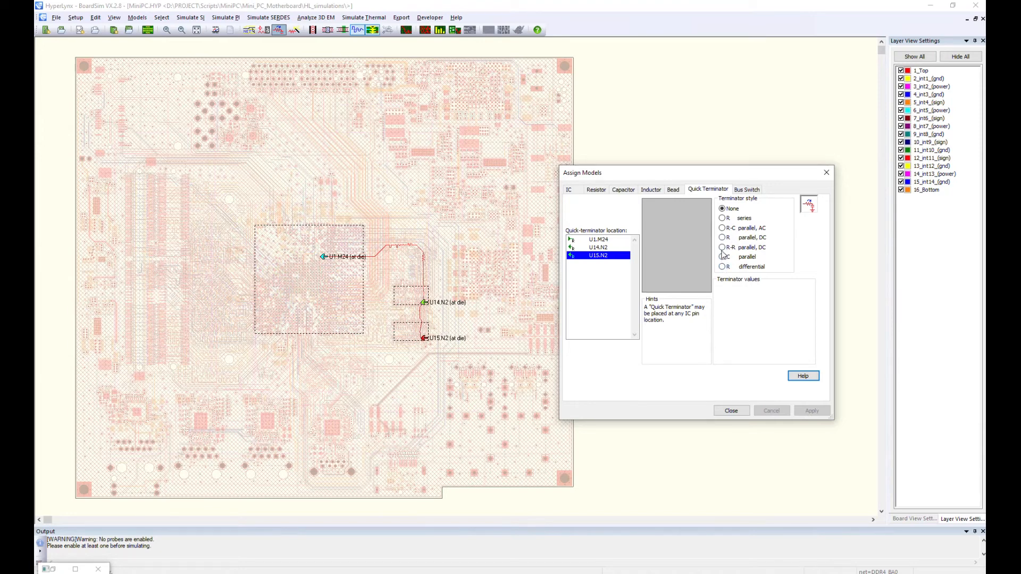
click(722, 237)
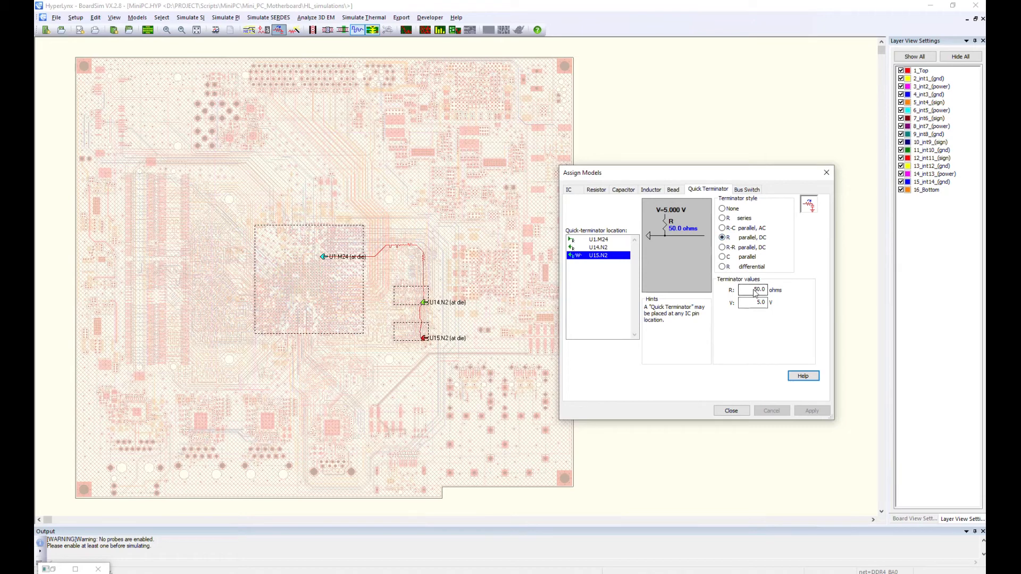
triple_click(758, 289)
text(39)
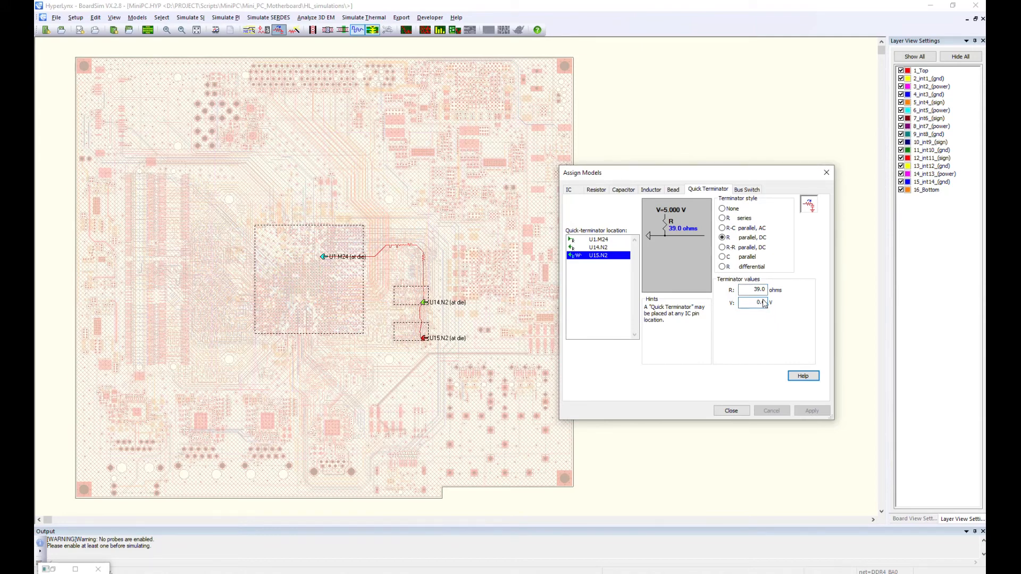
text(0.6)
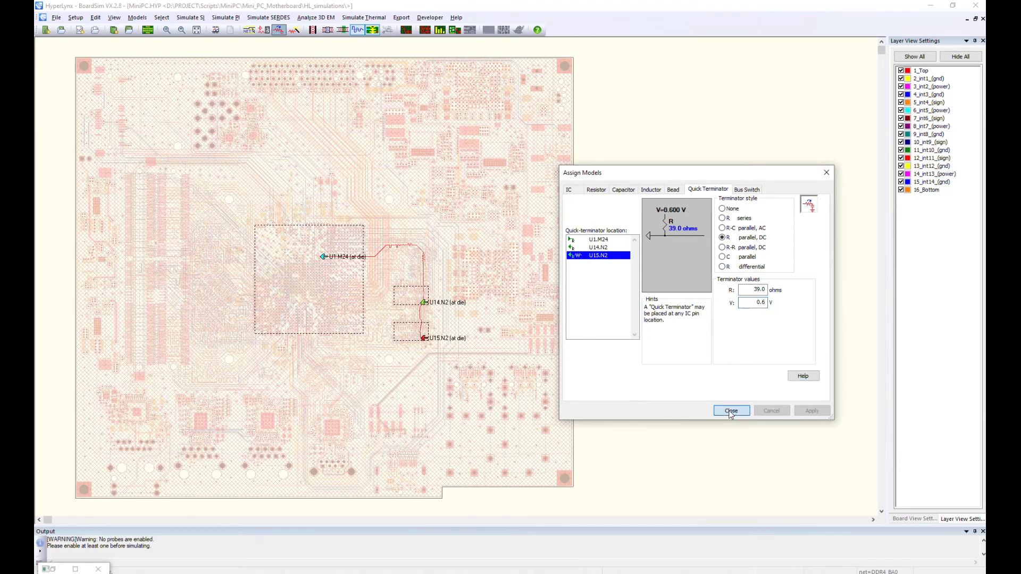
click(731, 411)
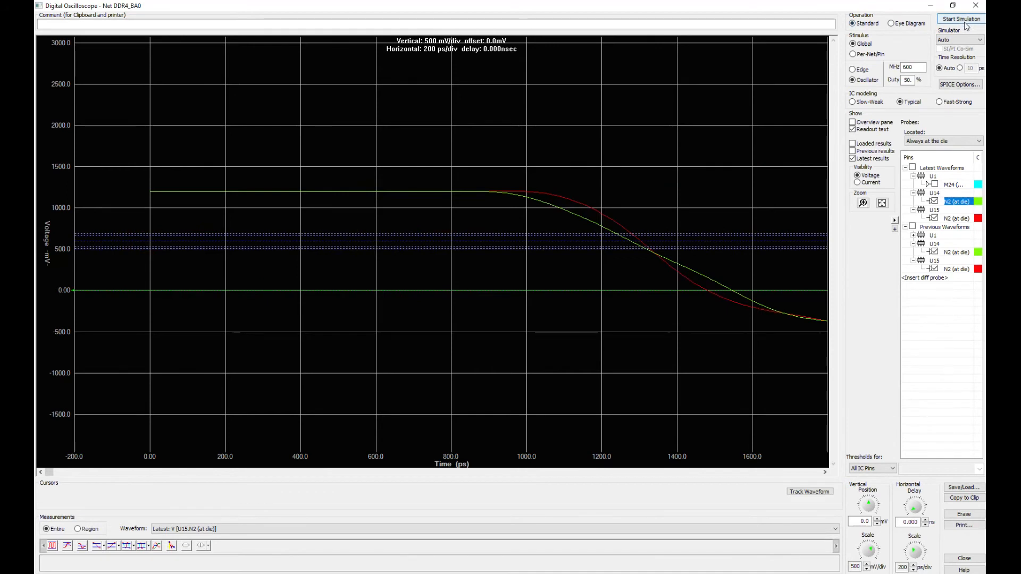
Re-simulate DDR4_BA0 in the oscilloscope to refresh the terminated U14 and U15 waveforms.
click(914, 554)
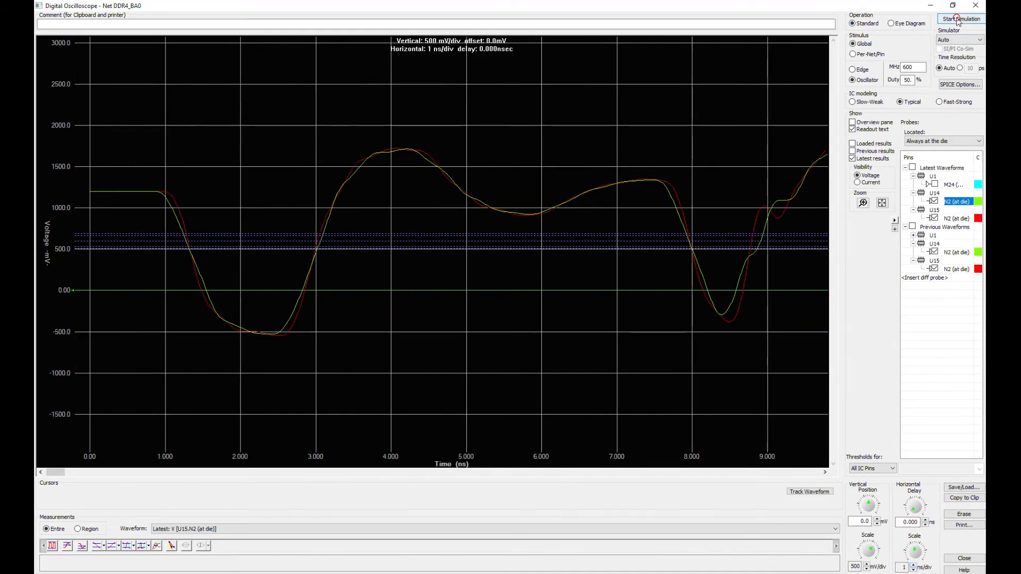
click(961, 18)
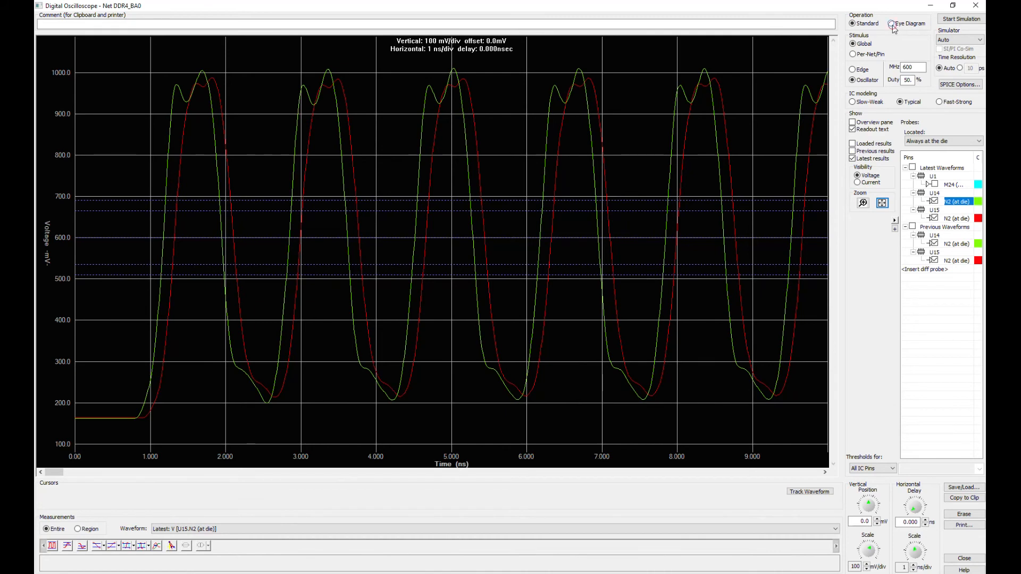
Switch the oscilloscope to Eye Diagram mode and run the simulation for U14 and U15.
click(891, 24)
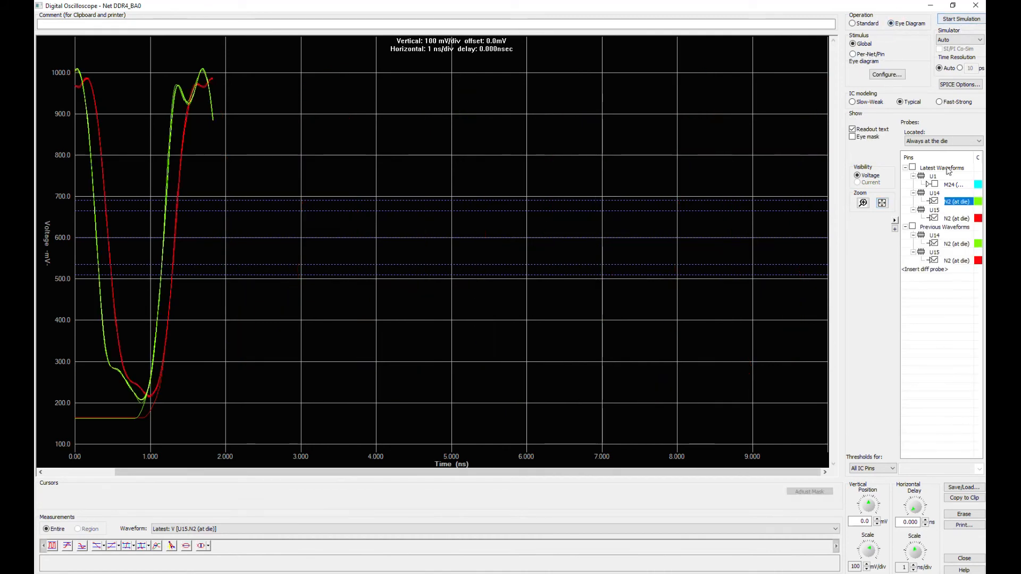
click(960, 18)
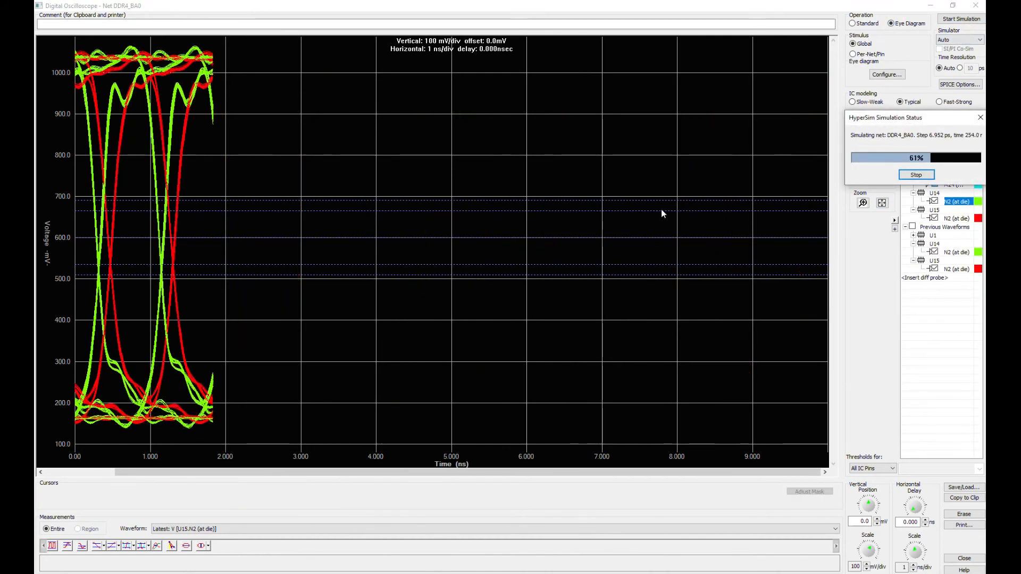